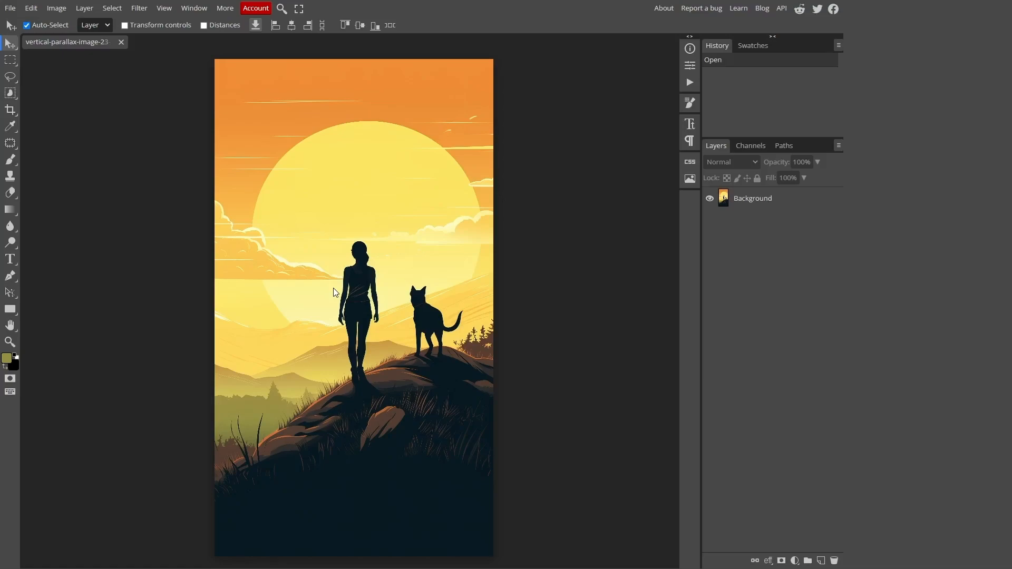
mouse_move(748, 199)
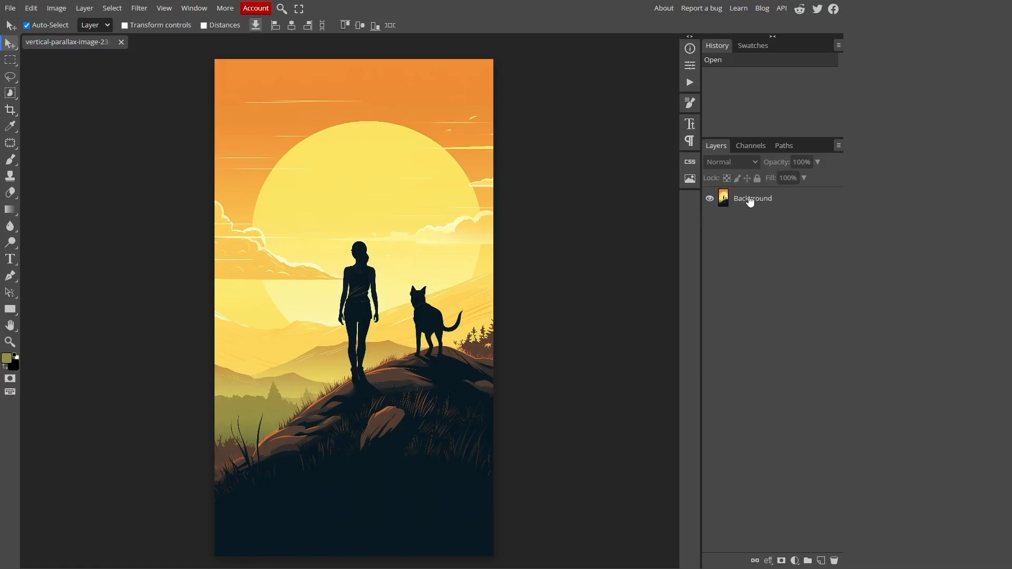
Step: Duplicate the sunset Background layer into a new copy layer above it
click(752, 199)
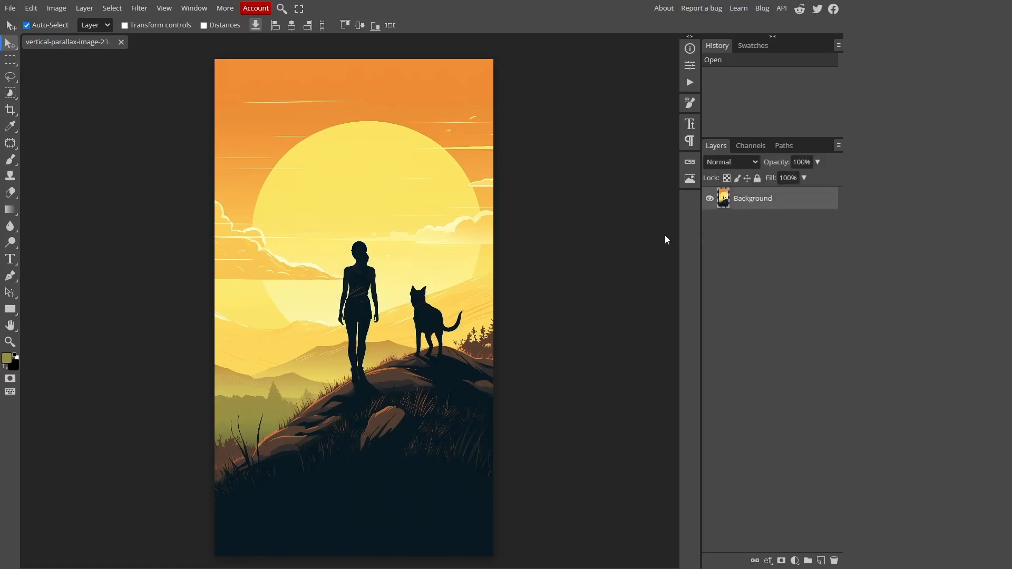
key(ctrl+j)
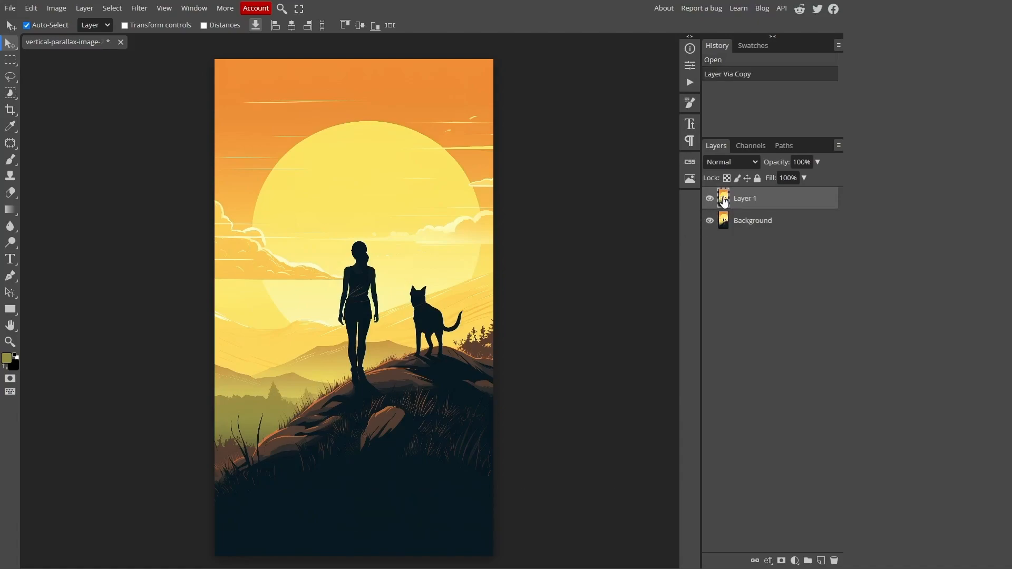
Step: In Hue/Saturation, push the Red range lightness fully down to black
key(ctrl+u)
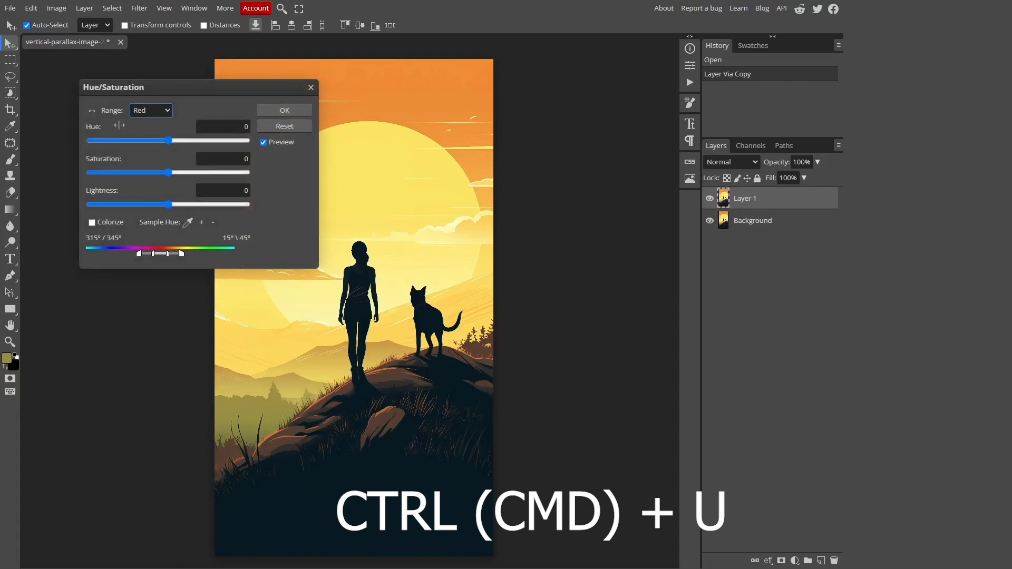
click(151, 110)
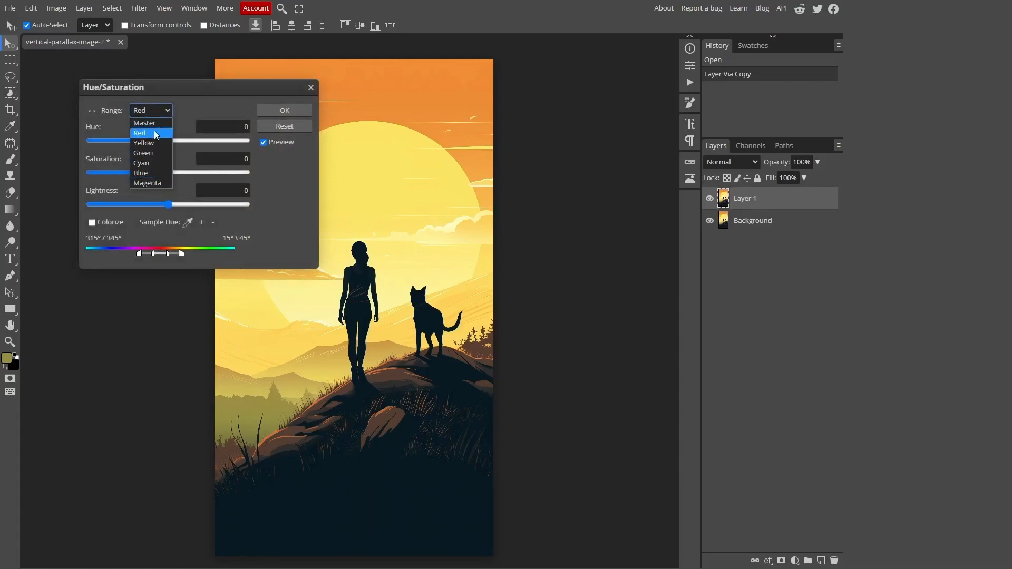
click(139, 132)
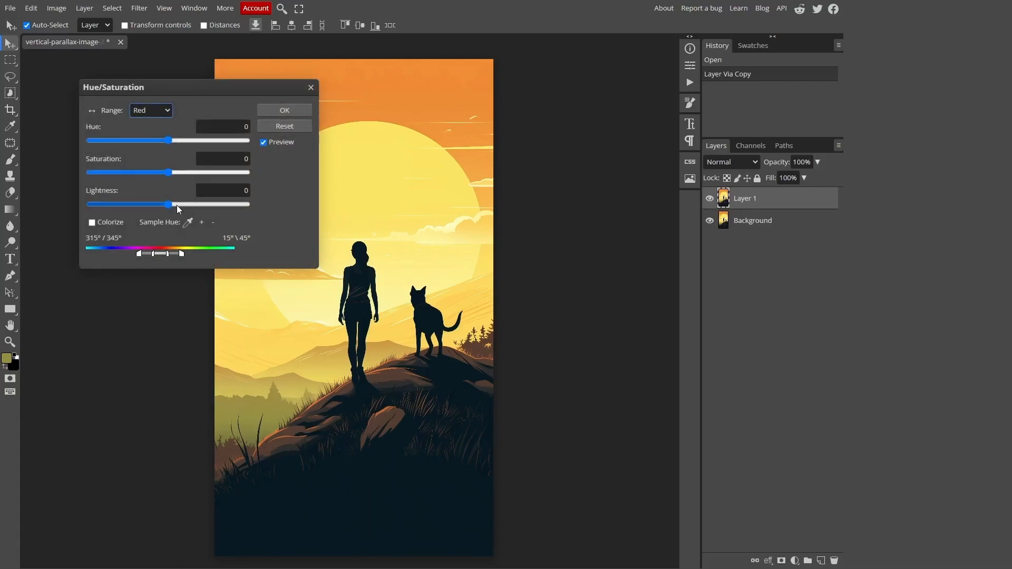
drag(166, 172, 132, 172)
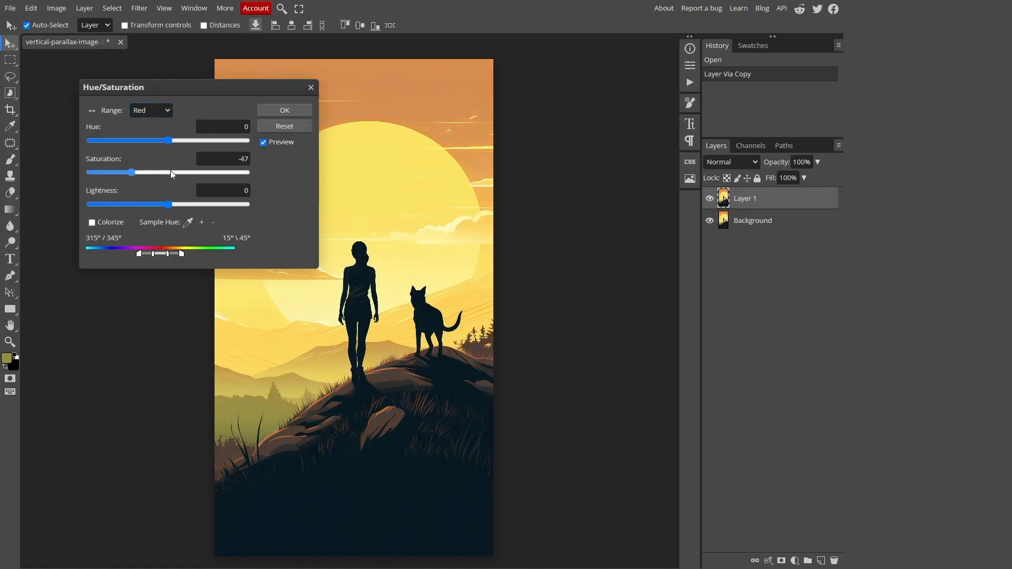
drag(132, 173, 167, 172)
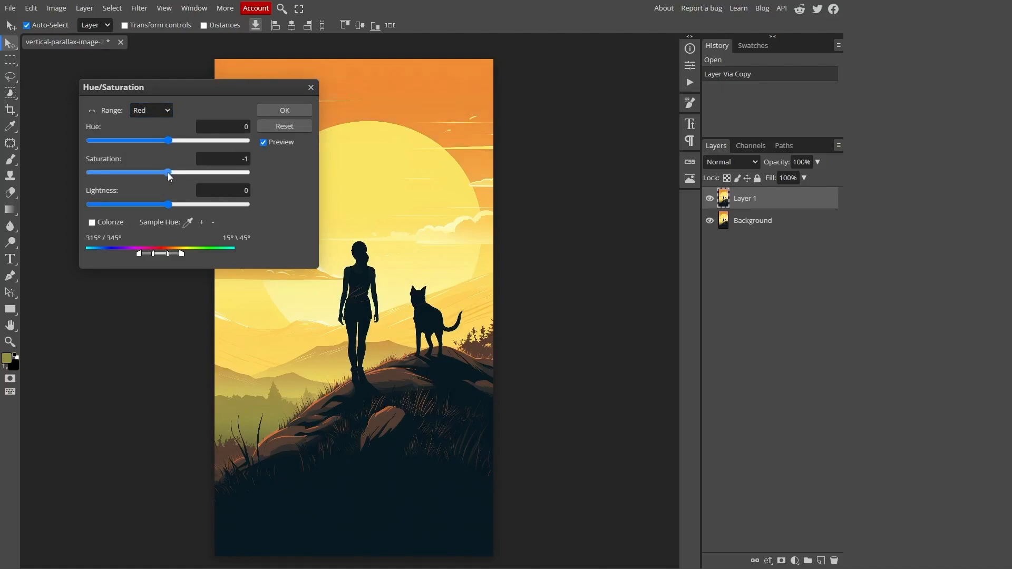
drag(149, 141, 207, 140)
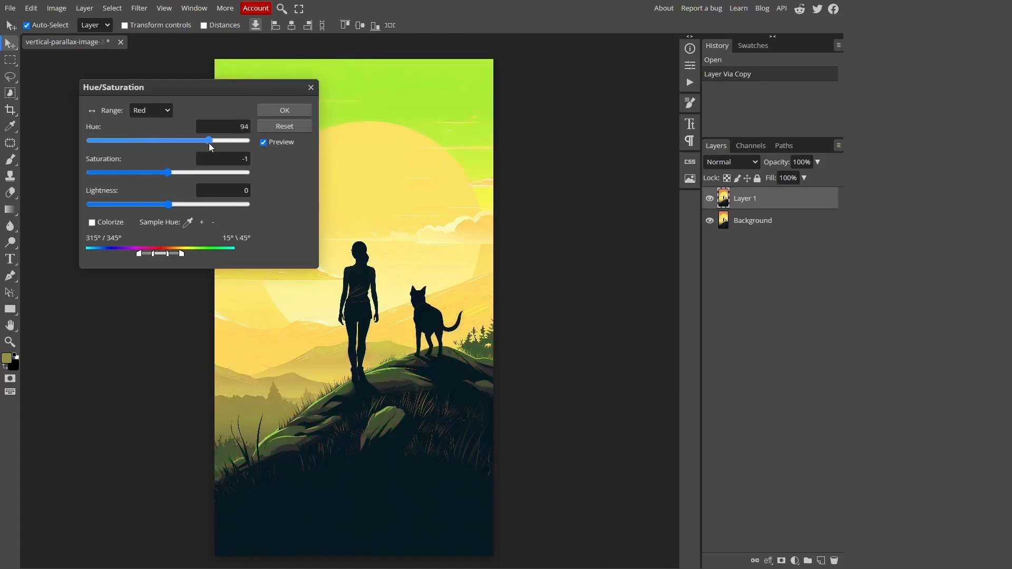
drag(207, 140, 167, 140)
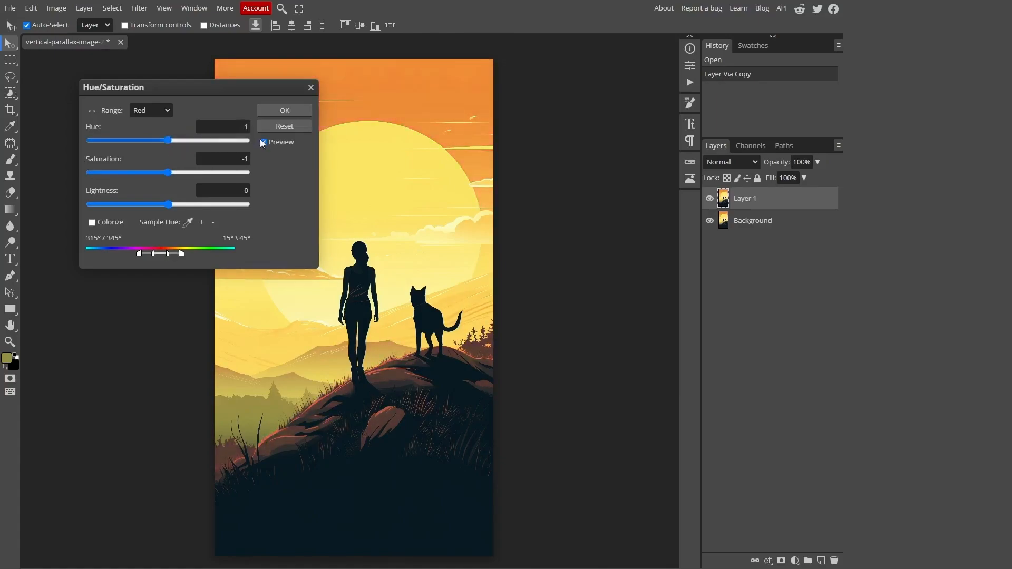
drag(167, 204, 222, 204)
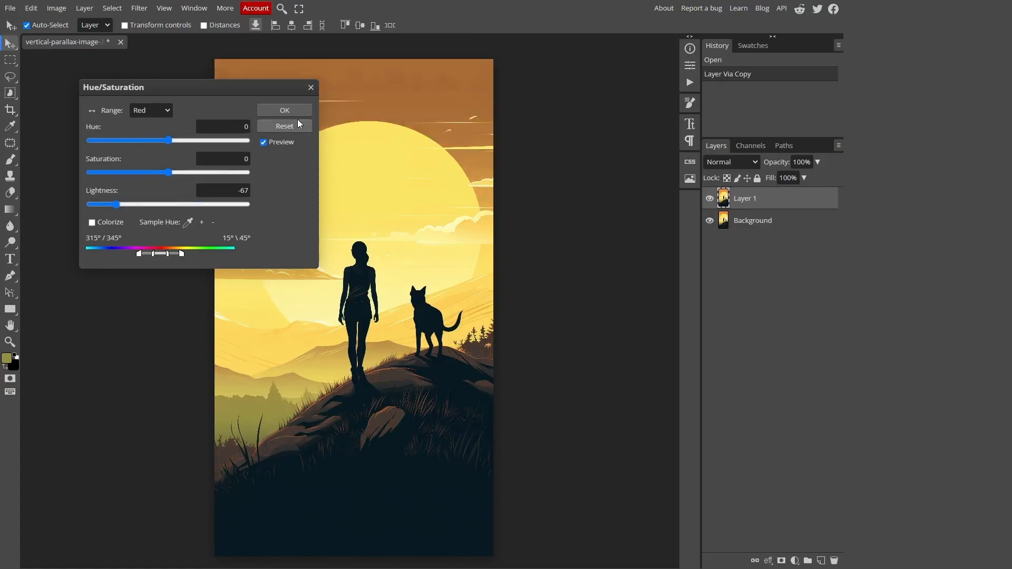
drag(95, 205, 170, 205)
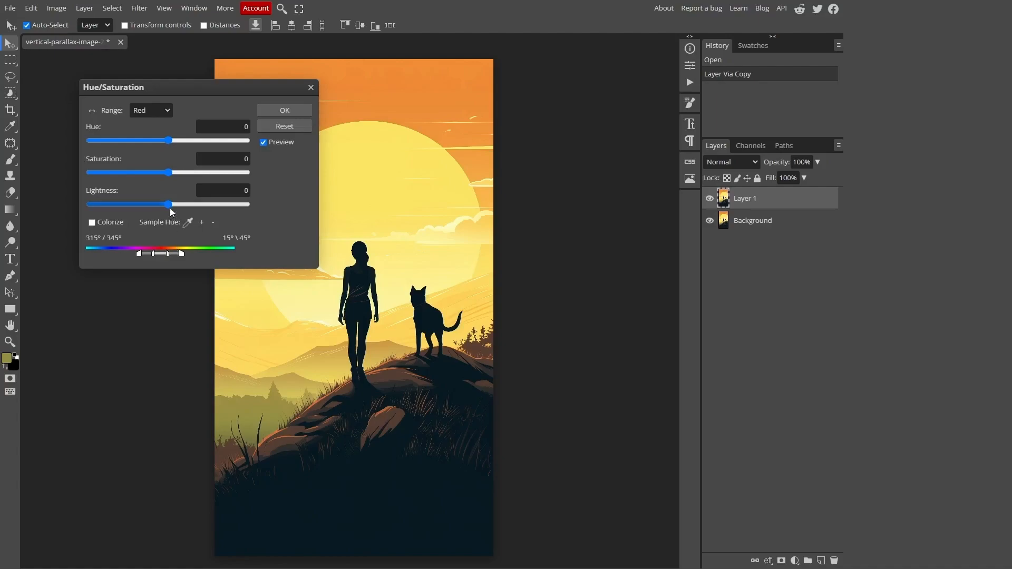
drag(171, 204, 87, 204)
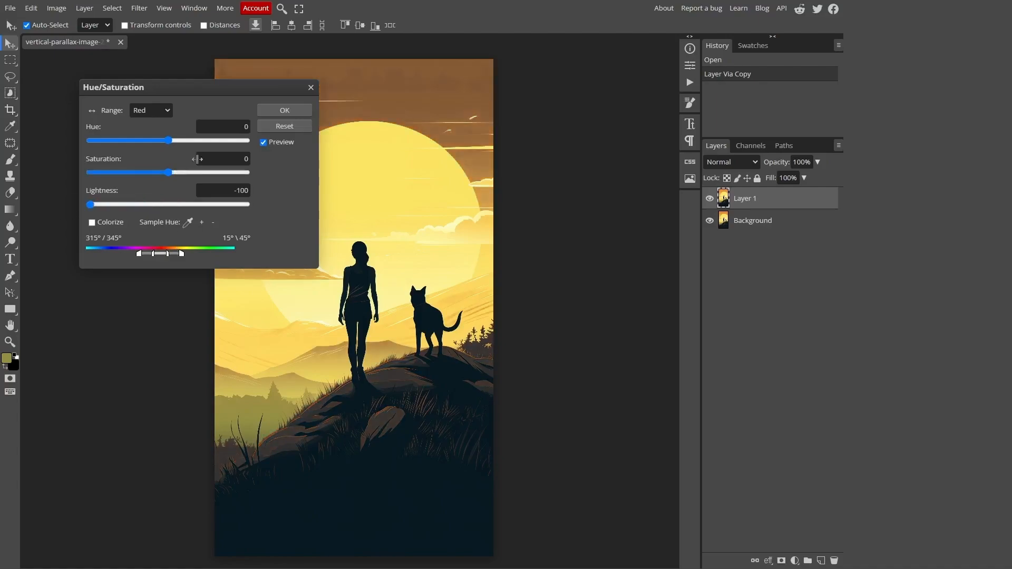
Step: Raise Yellow lightness to +100, pick the Cyan range, and apply the adjustment
click(150, 109)
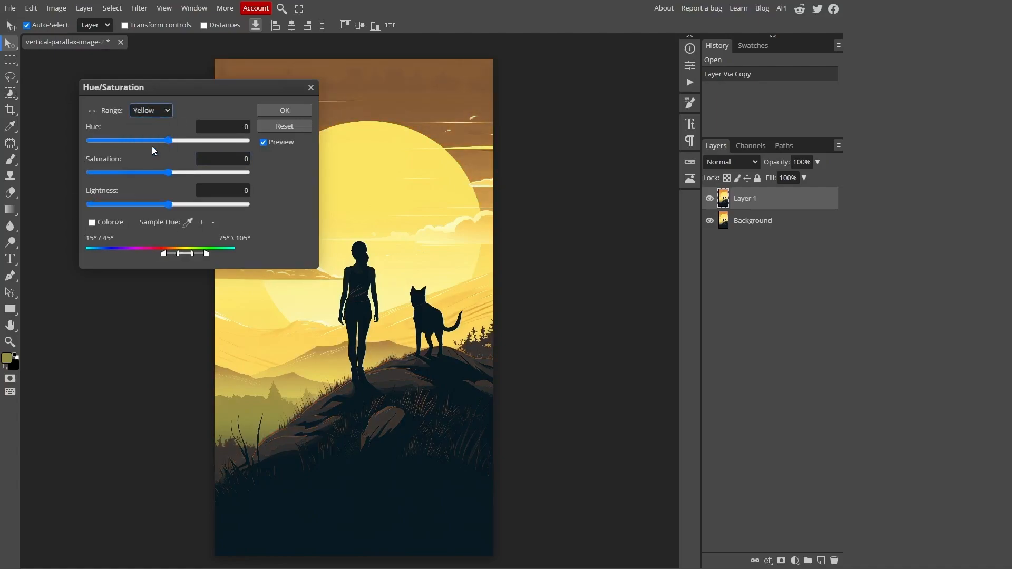
drag(167, 204, 250, 204)
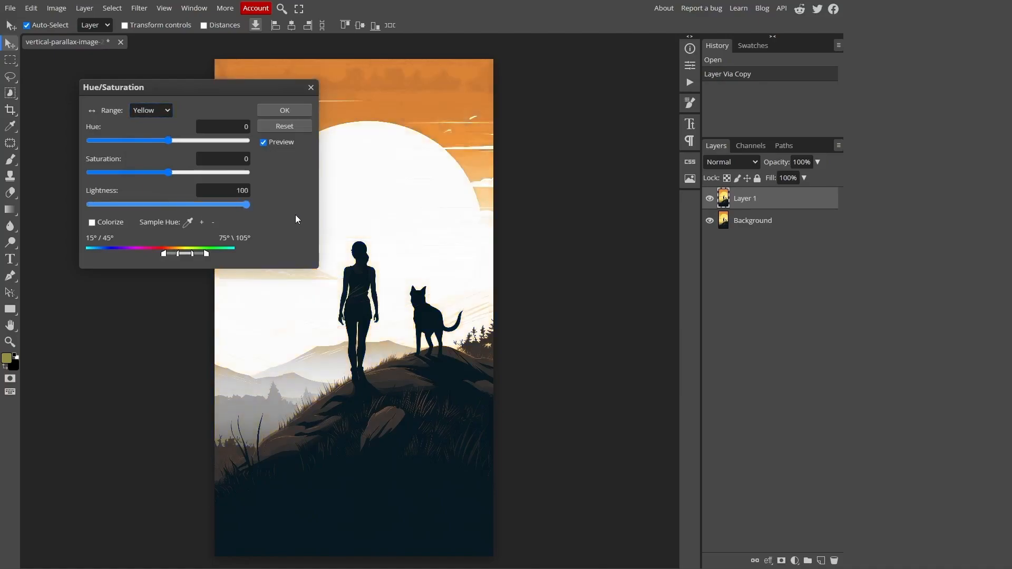
click(150, 110)
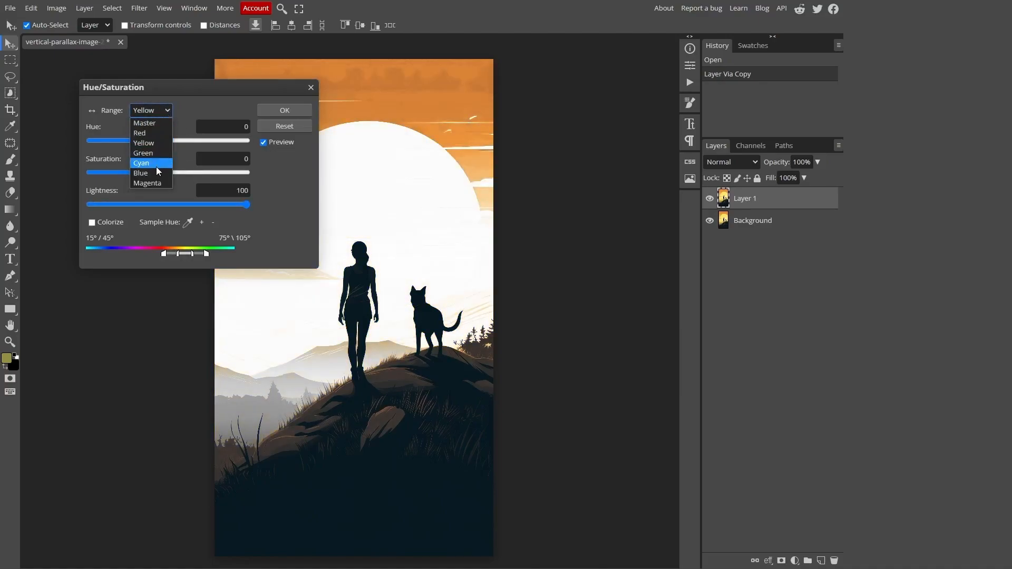
click(140, 163)
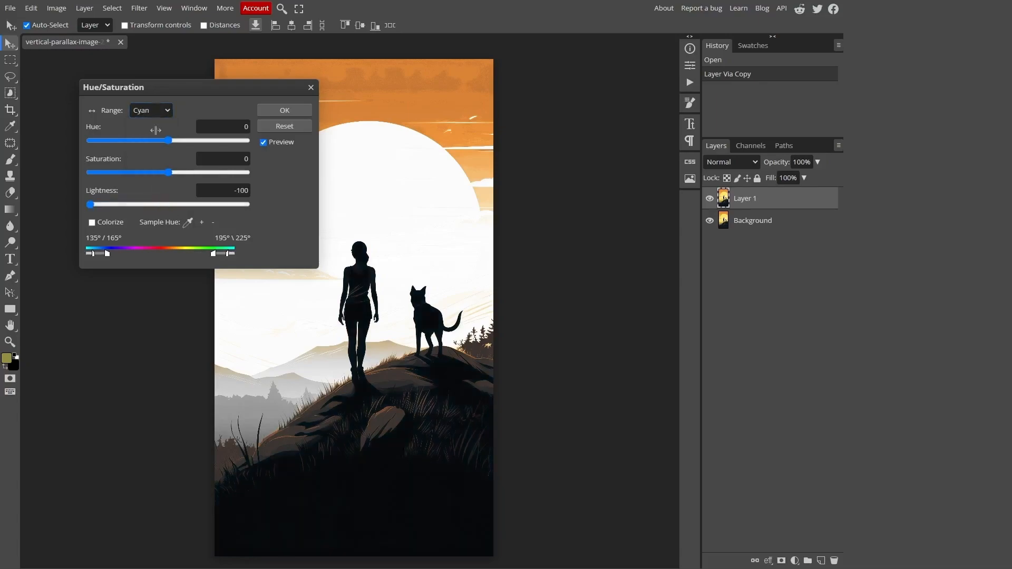
click(150, 110)
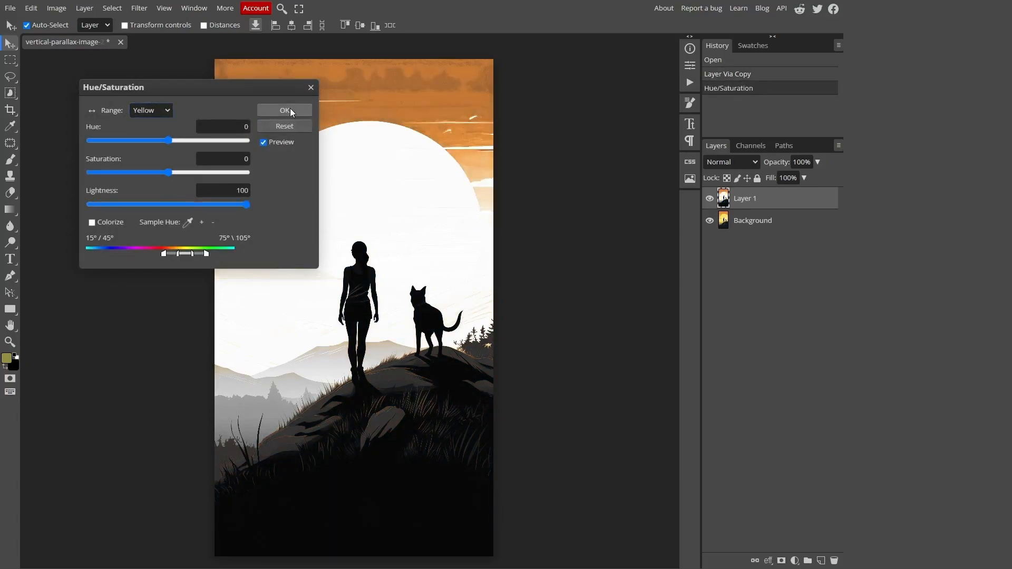
click(284, 110)
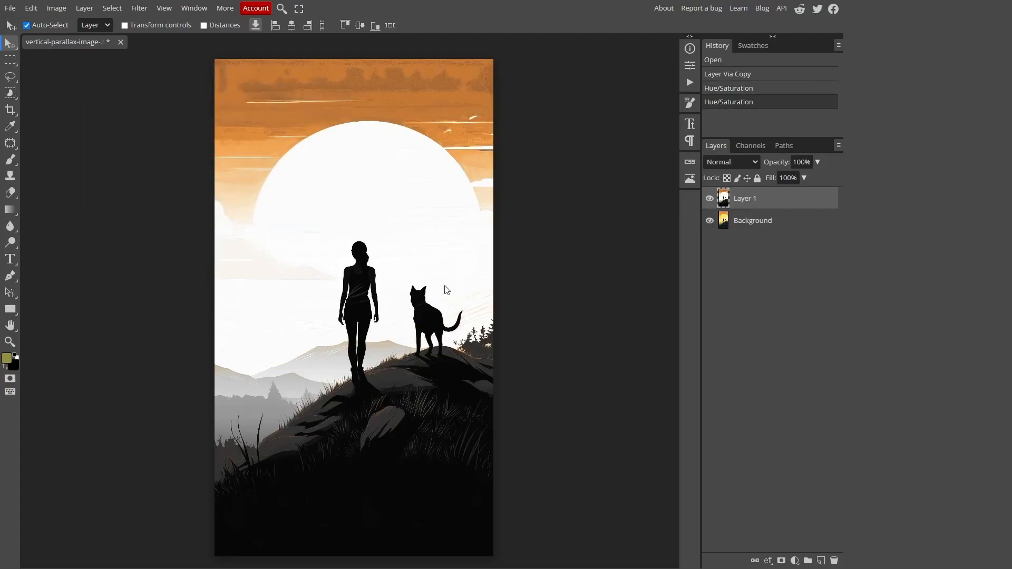
Step: Select the Shadows with Color Range at 39% fuzziness
click(11, 94)
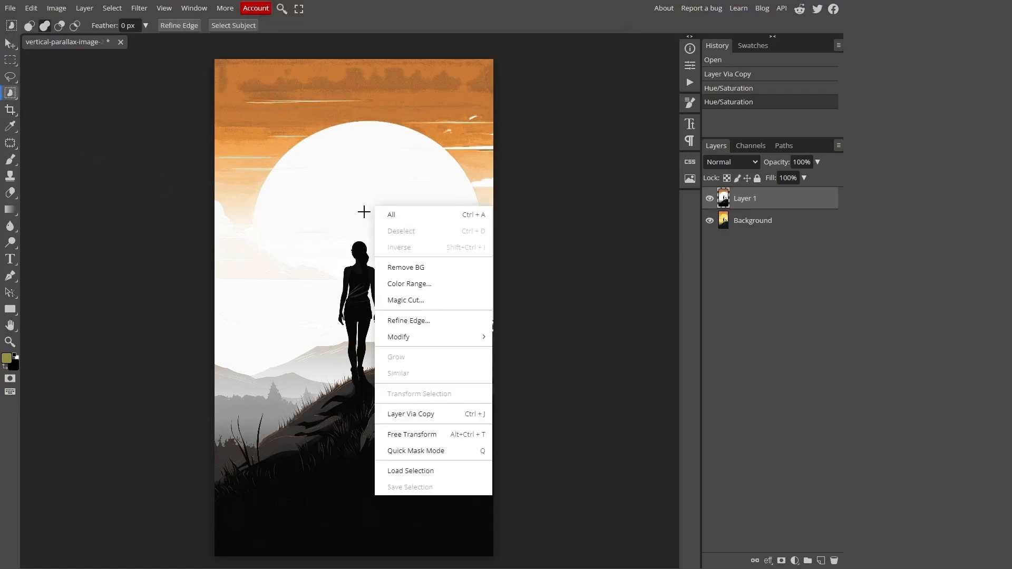
mouse_move(409, 287)
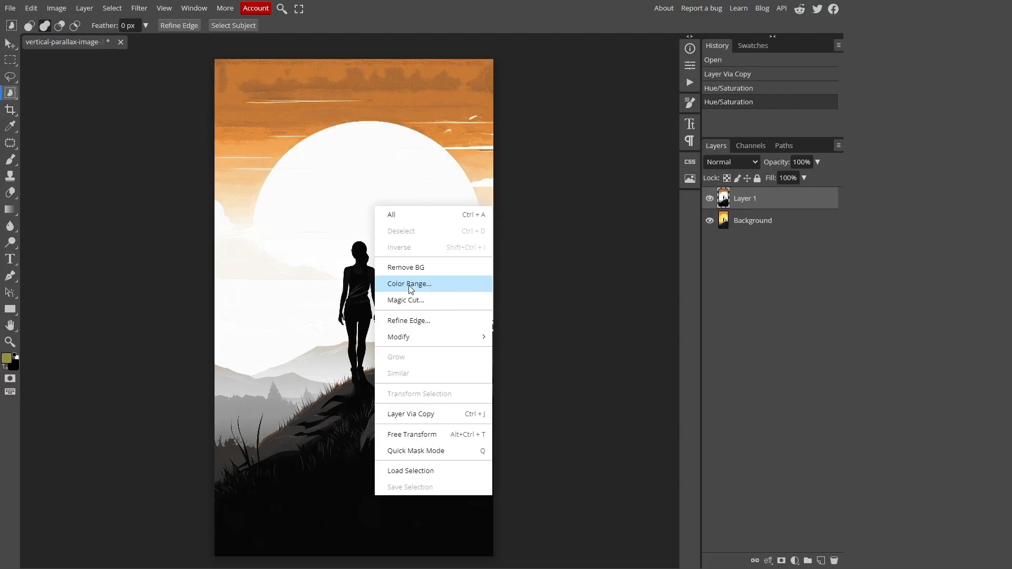
click(408, 284)
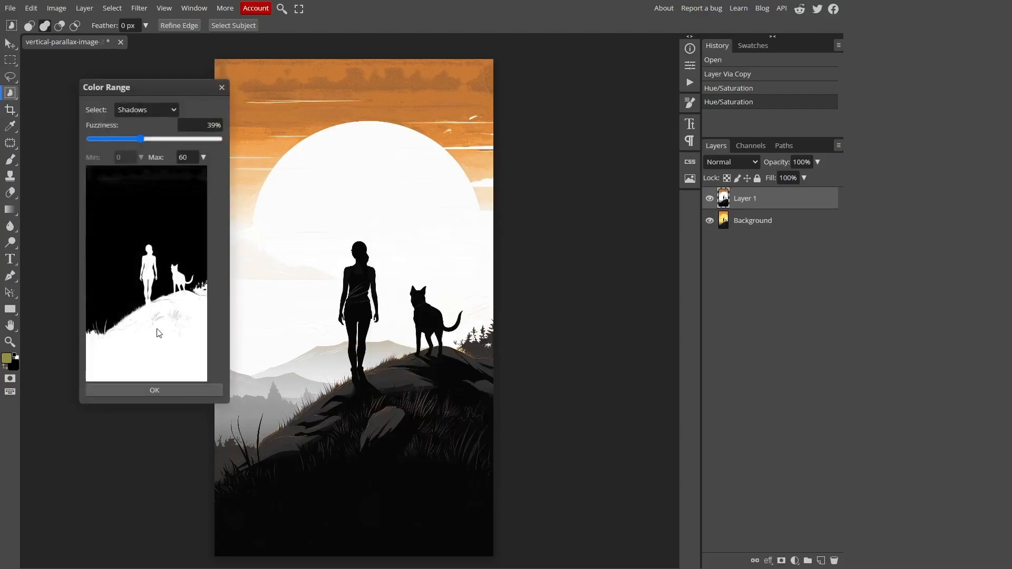
drag(141, 139, 140, 138)
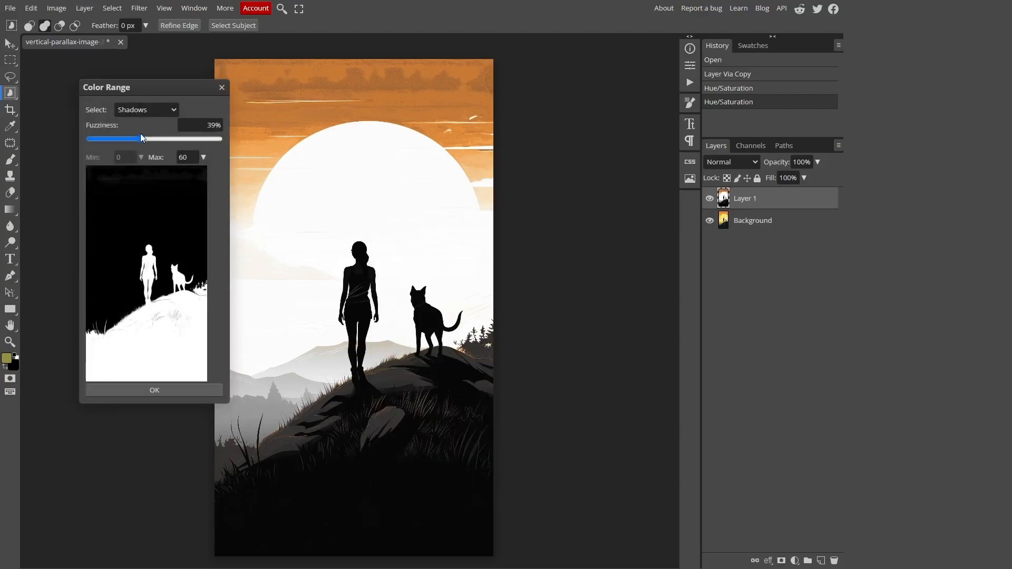
drag(139, 138, 141, 138)
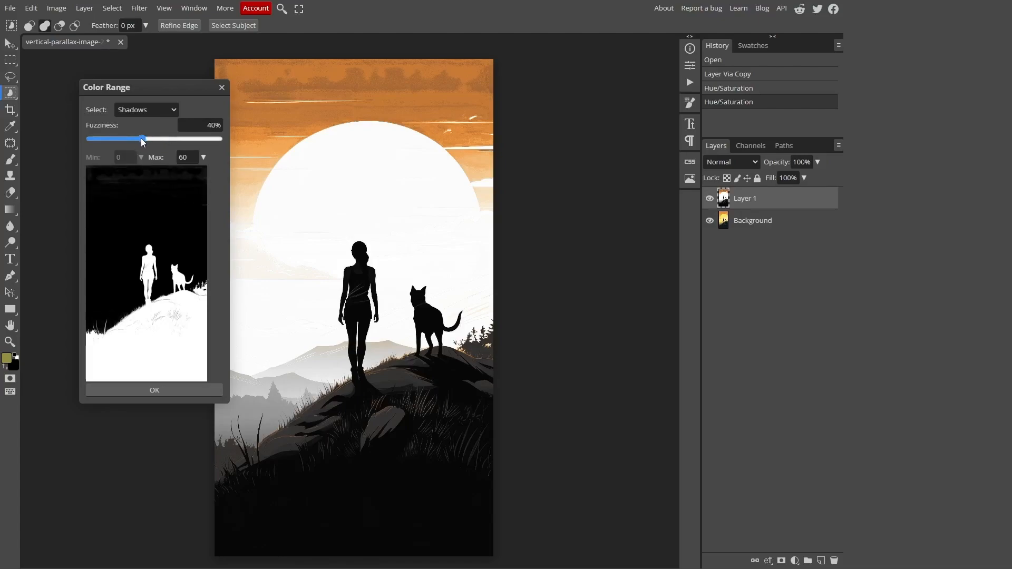
drag(143, 139, 141, 139)
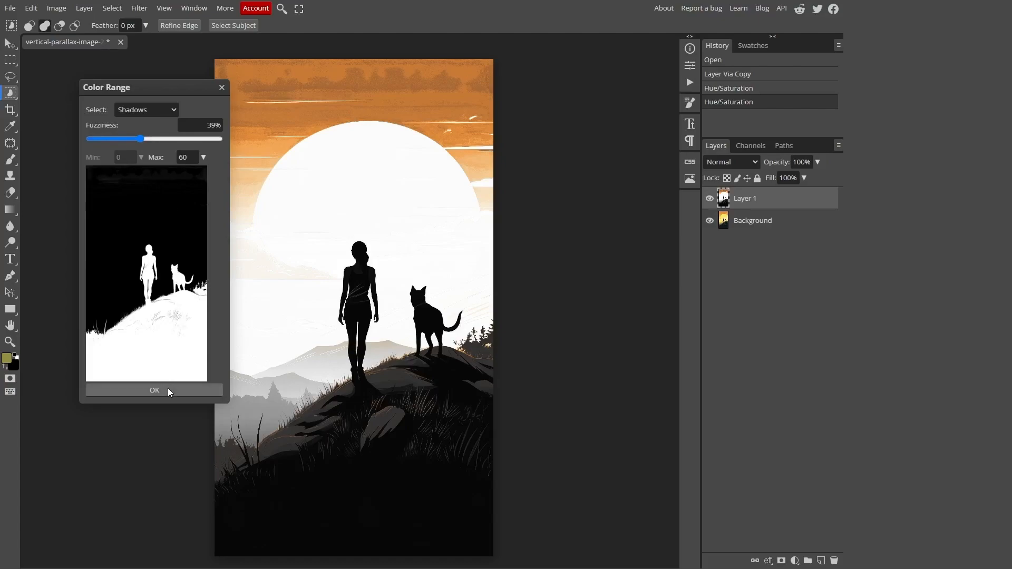
click(154, 390)
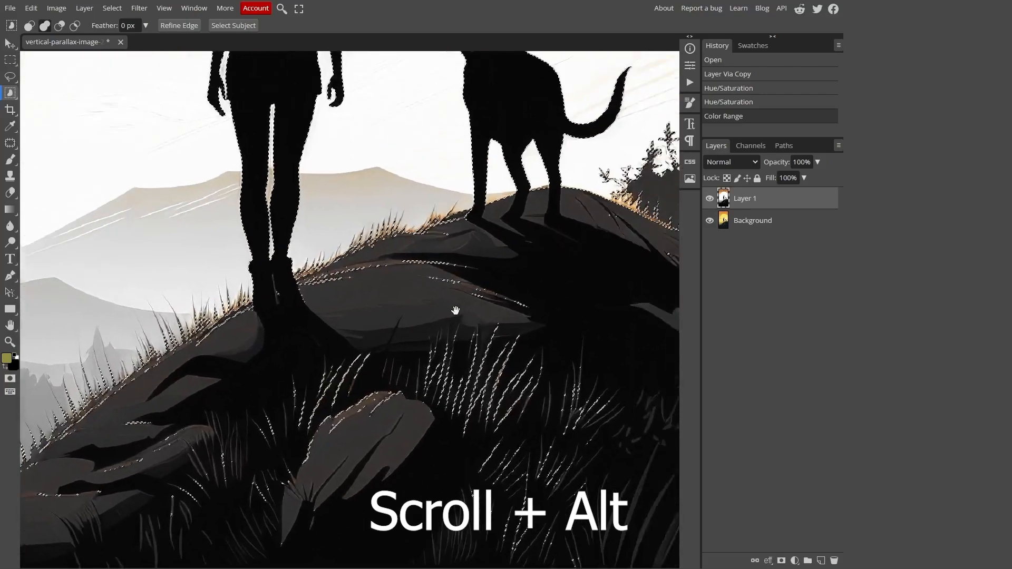
Step: Zoom in and lasso the light streaks on the woman's torso into the selection
scroll(down, 3)
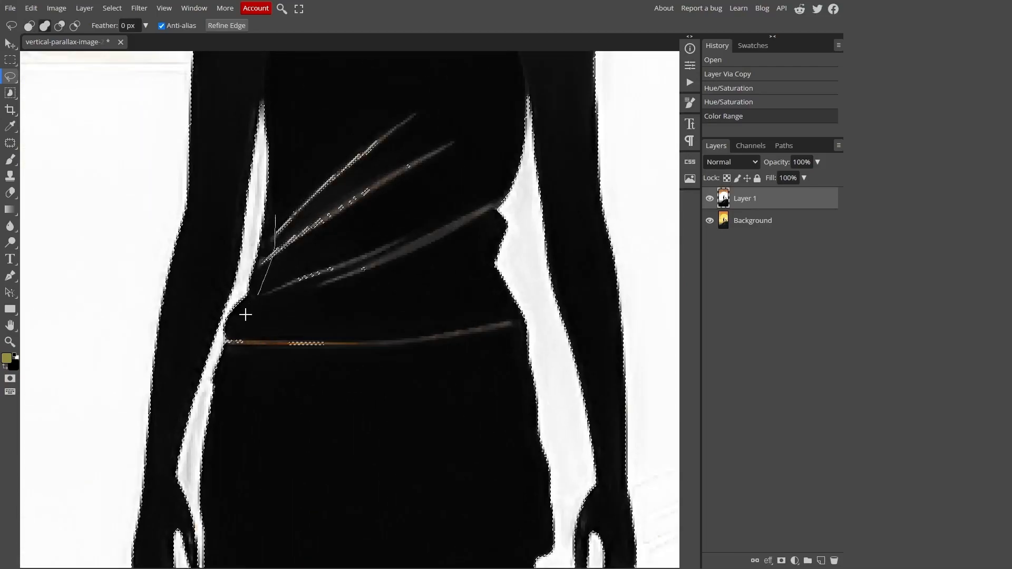
drag(245, 316, 337, 127)
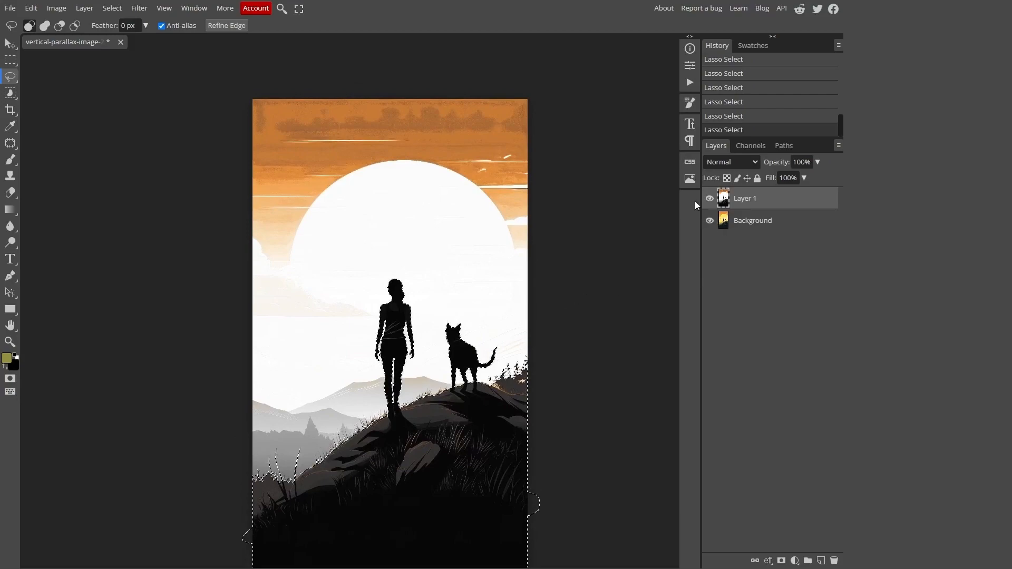
Step: Hide the high-contrast copy and copy the silhouette selection onto its own layer
click(708, 198)
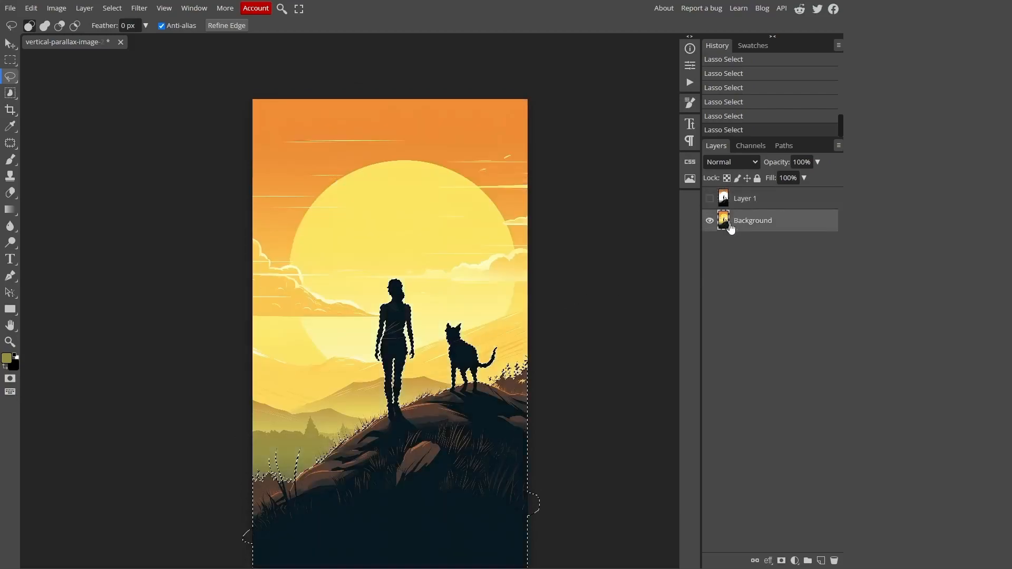
key(ctrl+j)
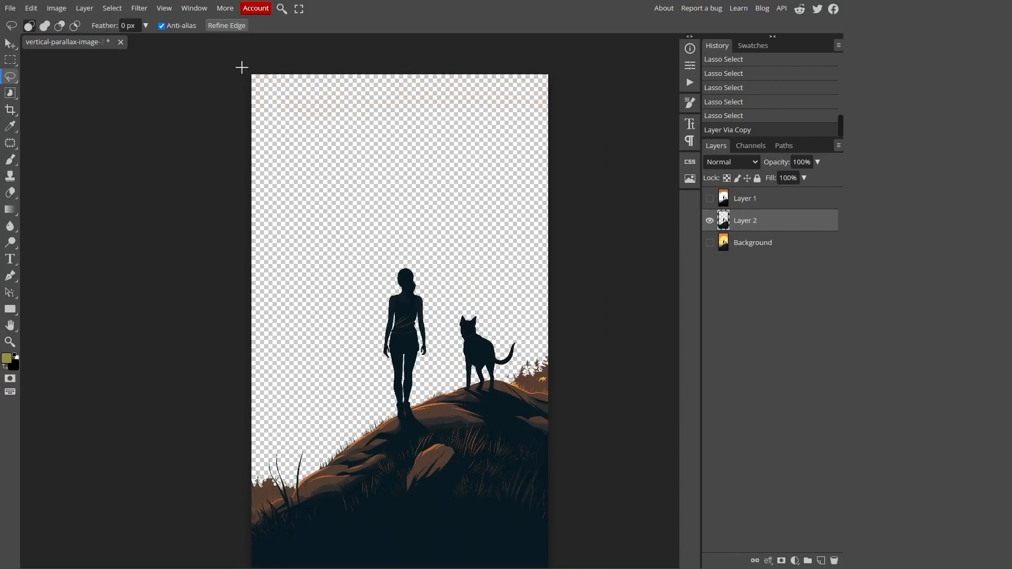
drag(242, 66, 627, 143)
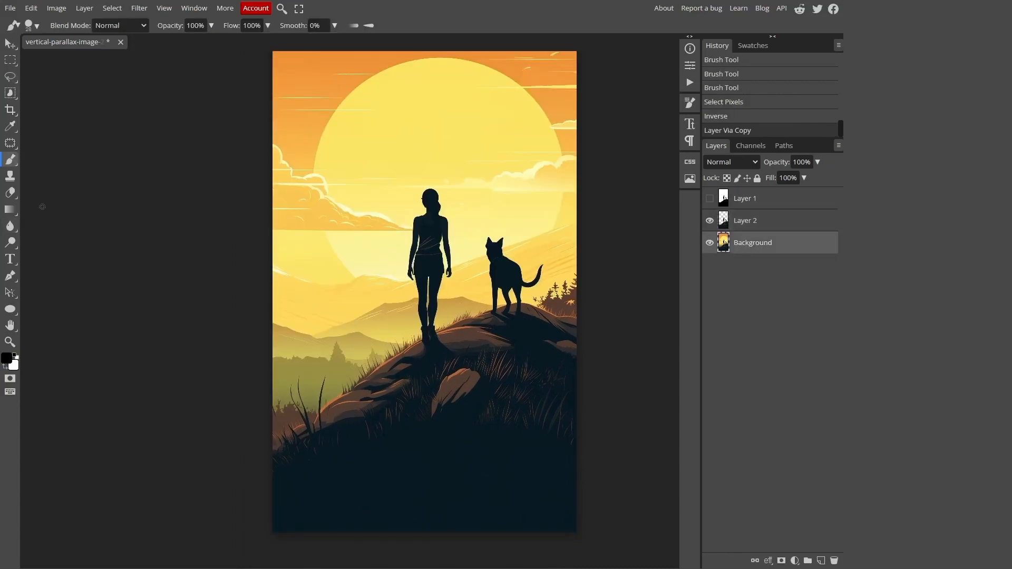
Step: Trace and close a Pen path along the skyline, then convert it to a selection
click(10, 275)
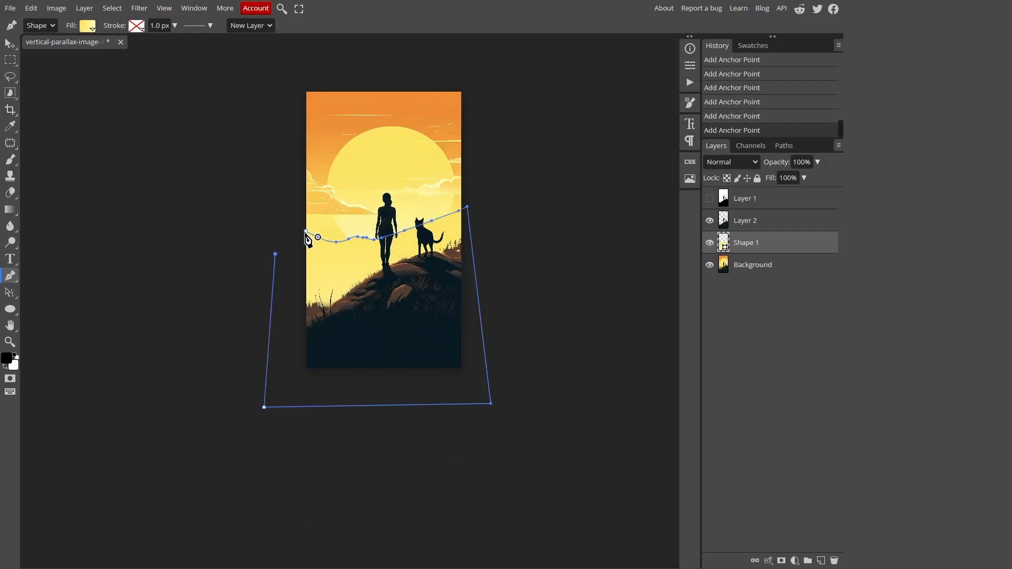
click(306, 233)
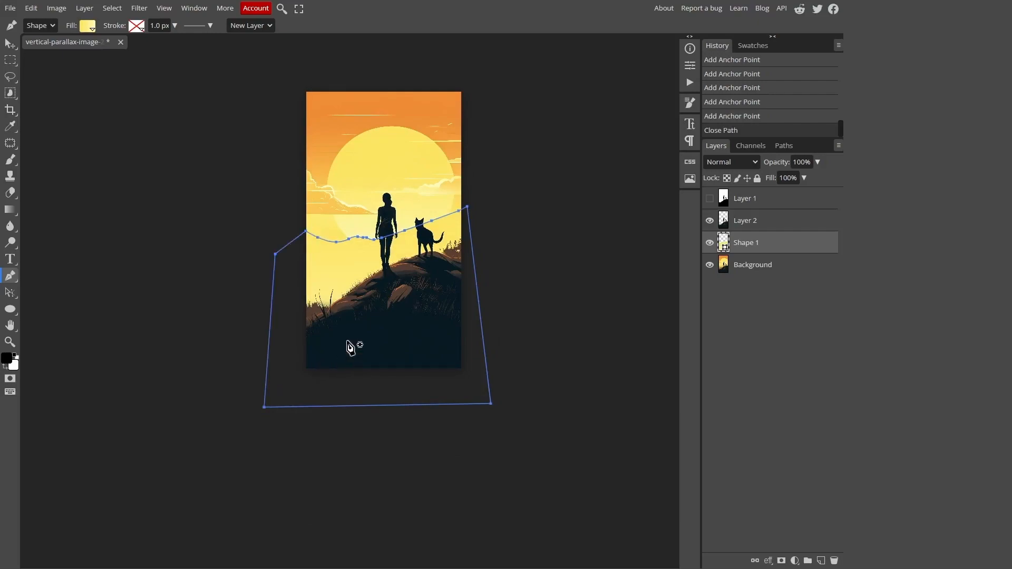
right_click(418, 280)
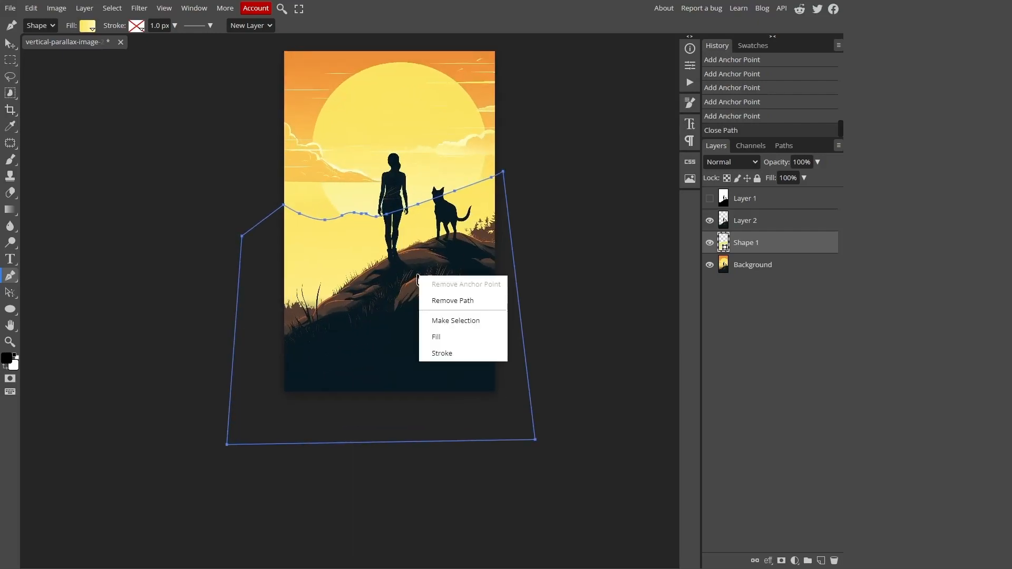
click(455, 320)
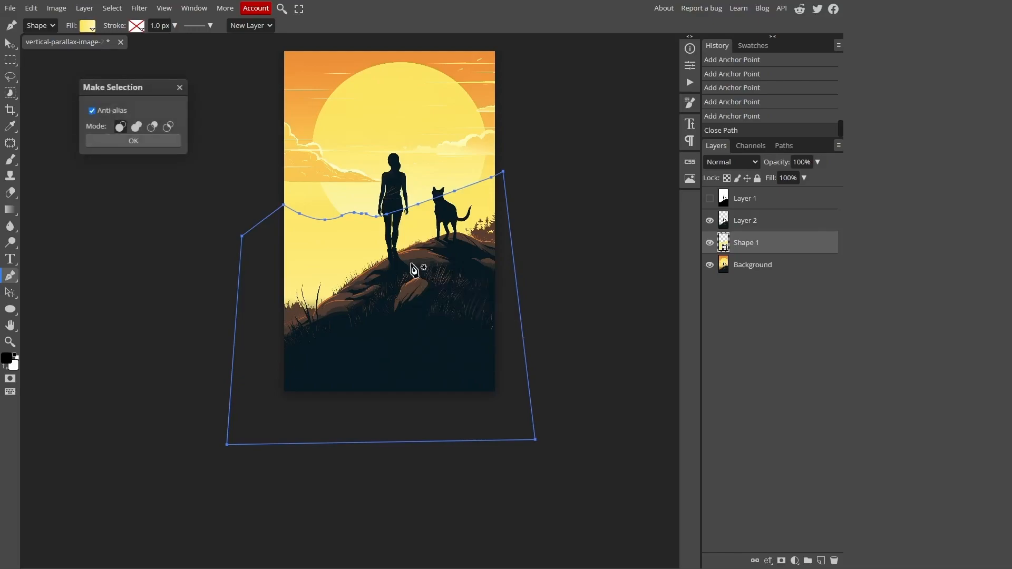
click(133, 140)
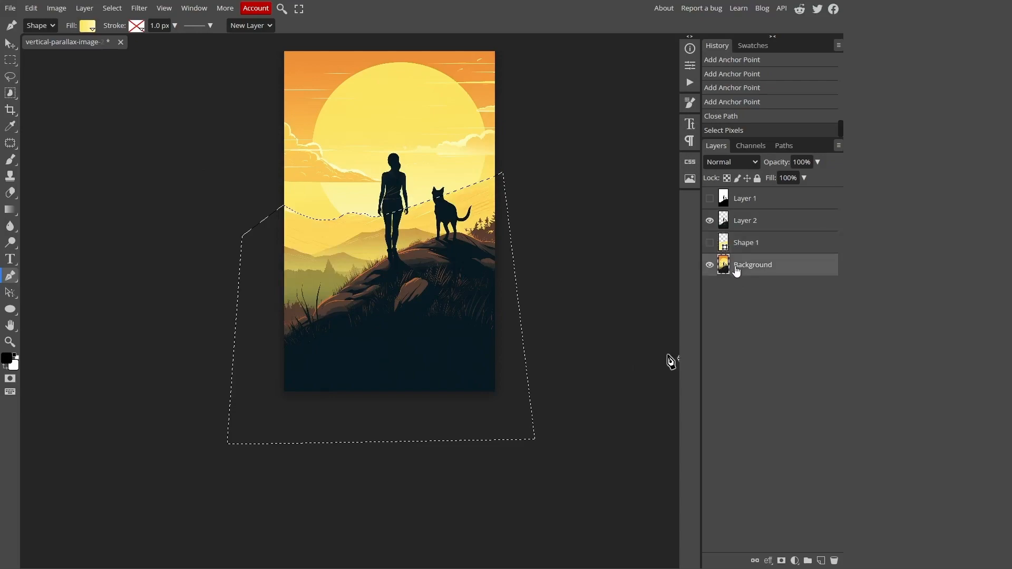
Step: Copy the selected landscape onto its own layer and switch to the Lasso tool
key(ctrl+j)
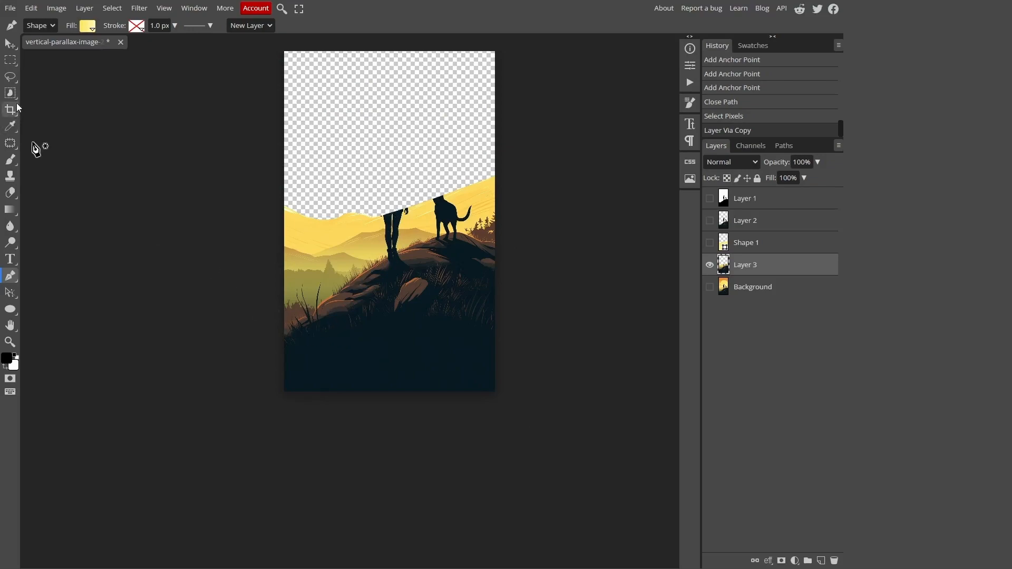
click(10, 77)
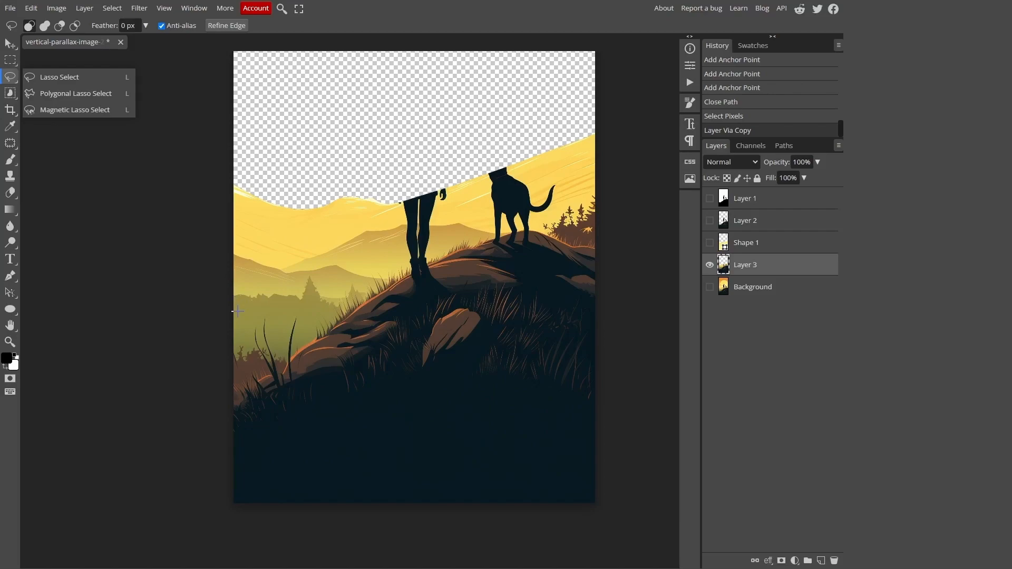
mouse_move(252, 333)
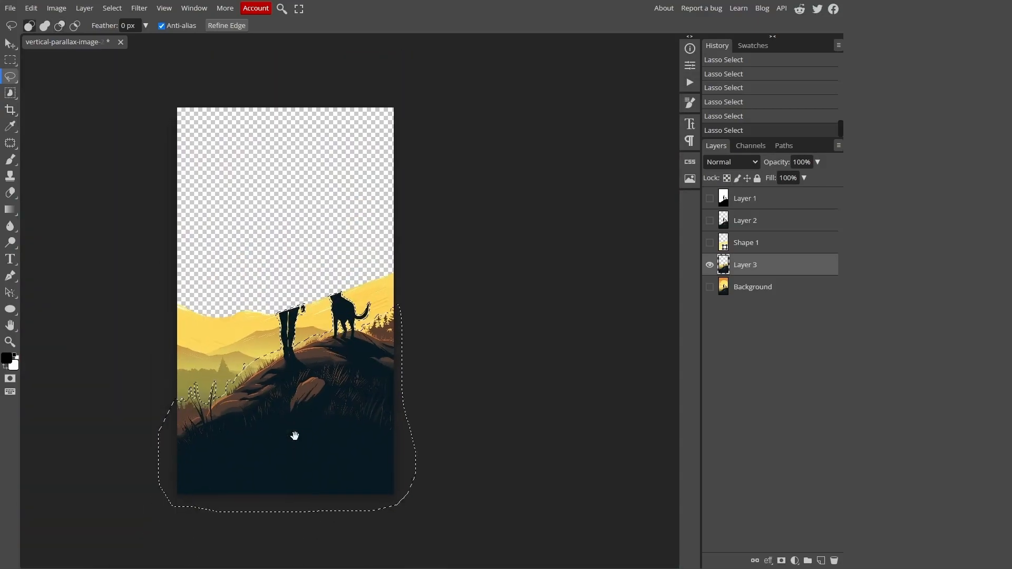
Step: Content-aware fill the selected foreground hill, then deselect
key(shift+F5)
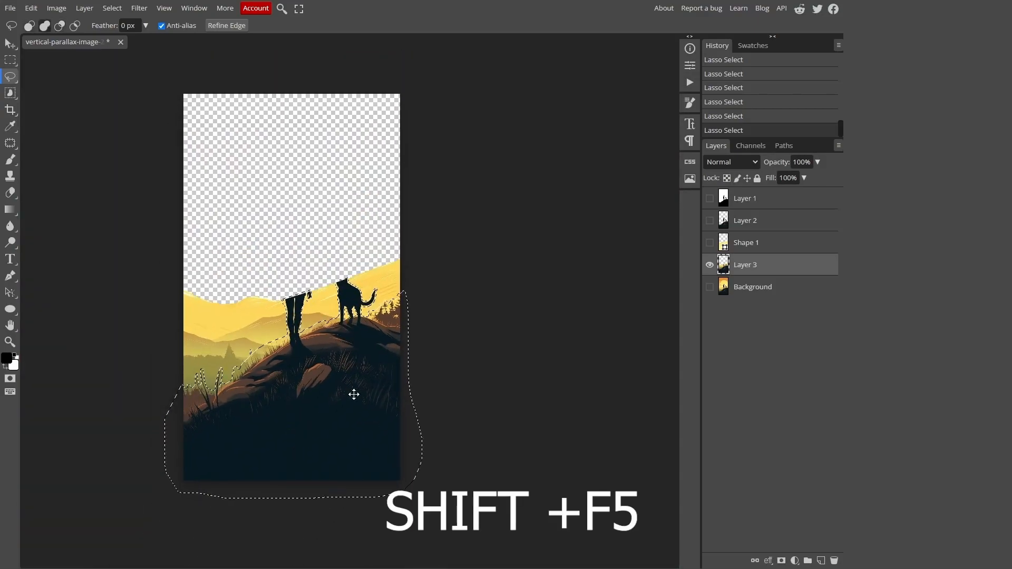
key(shift+f5)
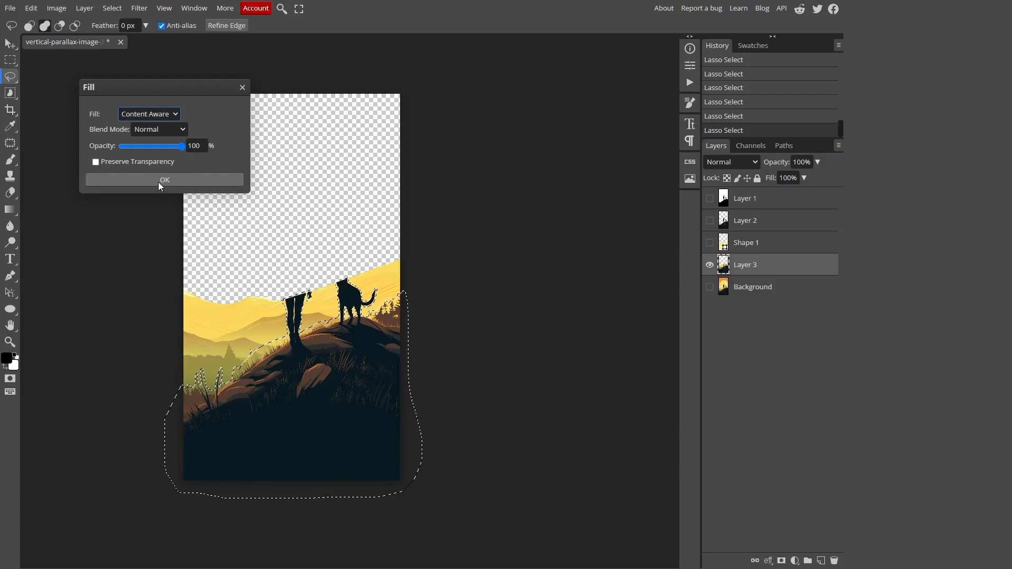
click(164, 180)
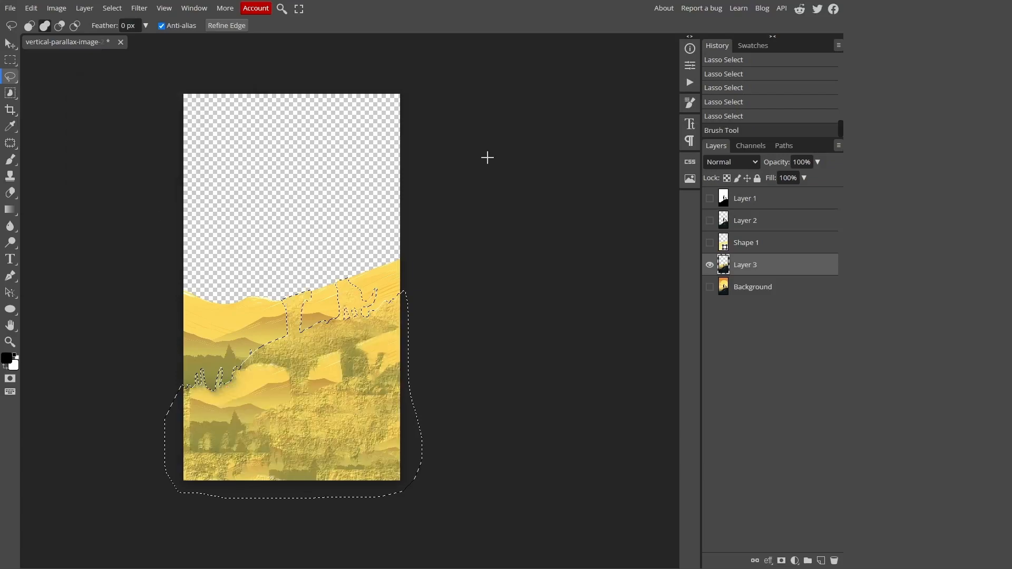
key(ctrl+d)
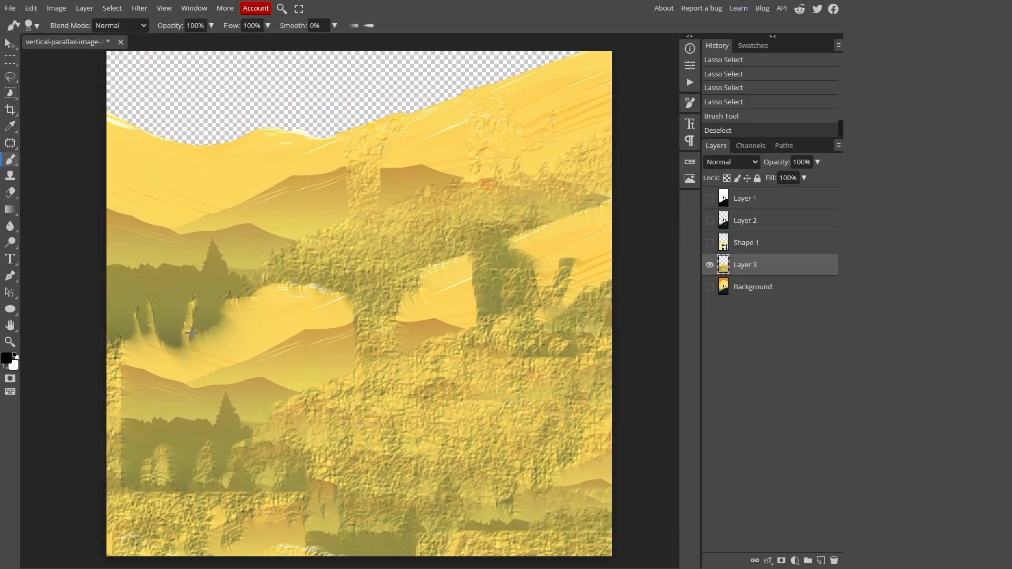
mouse_move(129, 319)
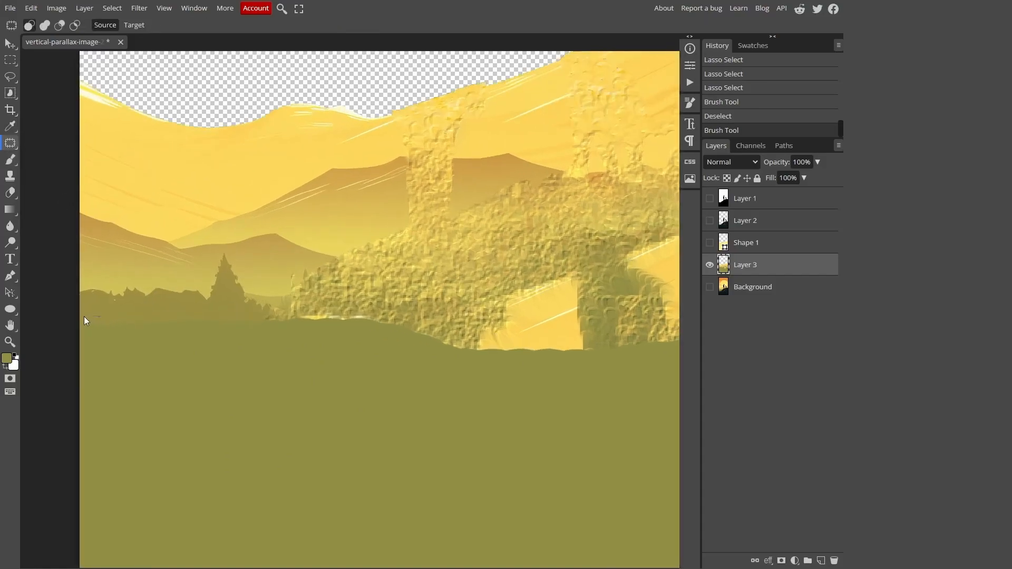
Step: Smooth the patchy hills, delete rough skyline pixels, and show the silhouette layer again
drag(84, 322, 265, 336)
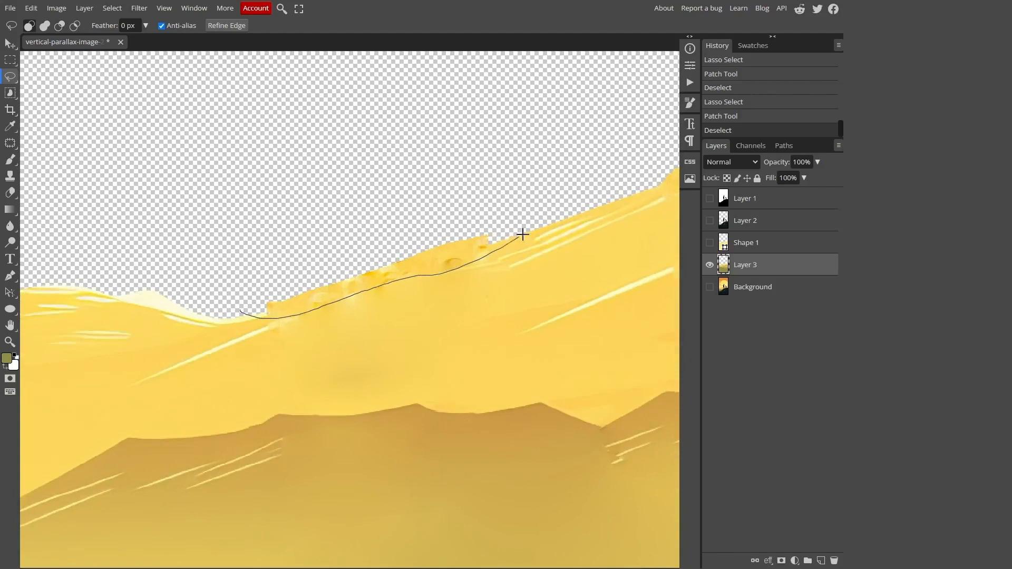
key(Delete)
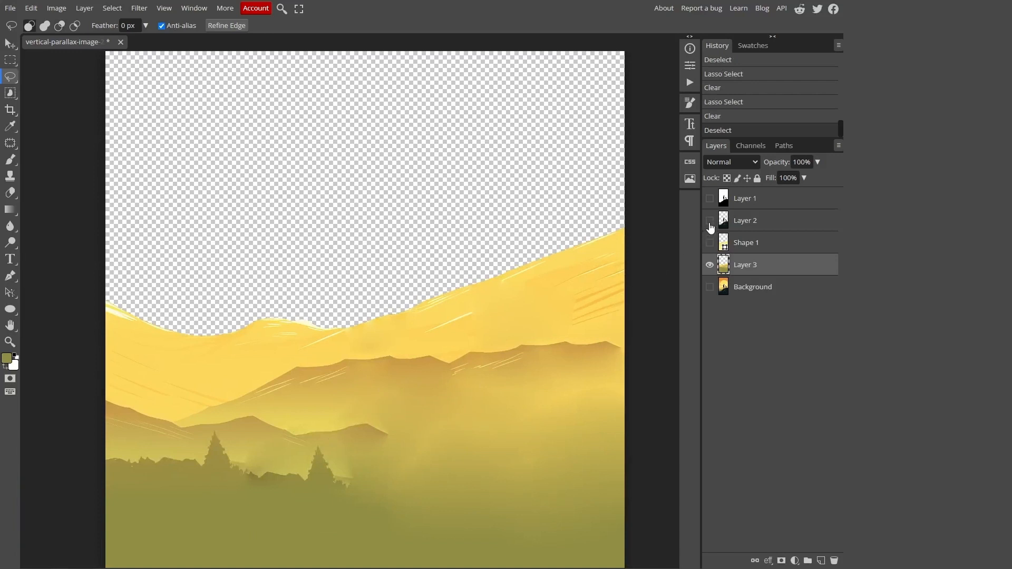
click(710, 220)
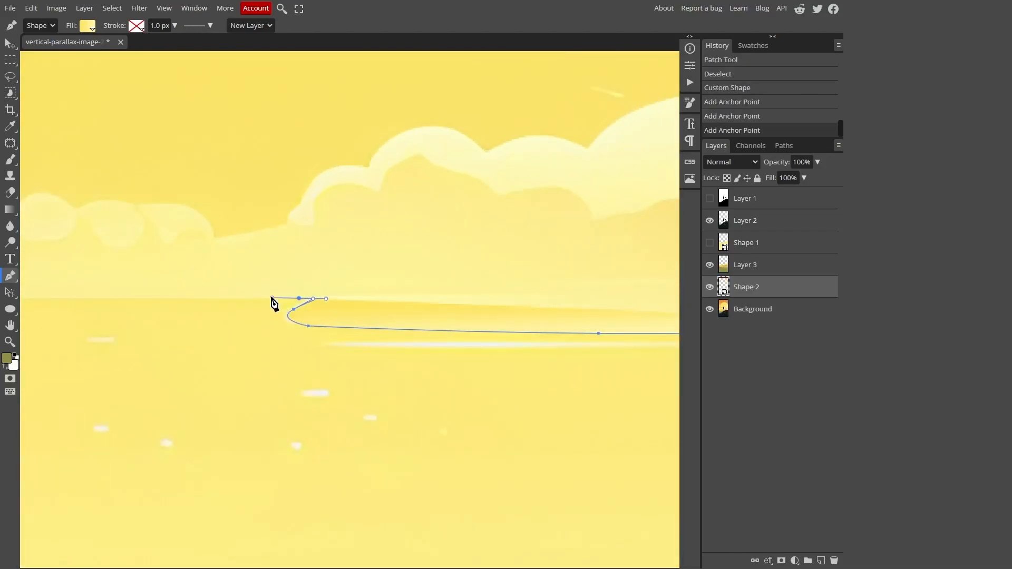
Step: Trace the low cloud bank outline and copy the selected cloud onto its own layer
click(85, 25)
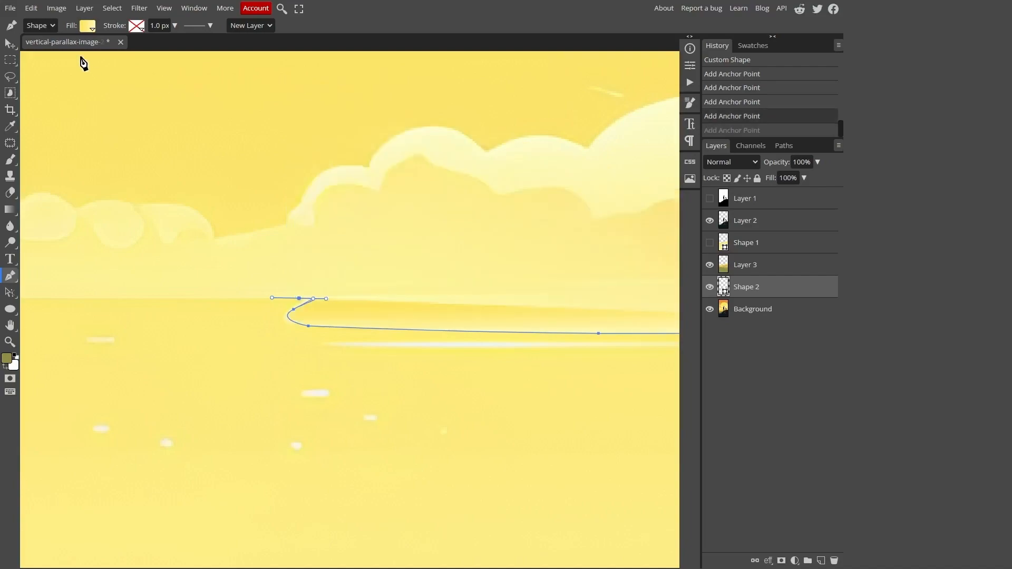
click(86, 25)
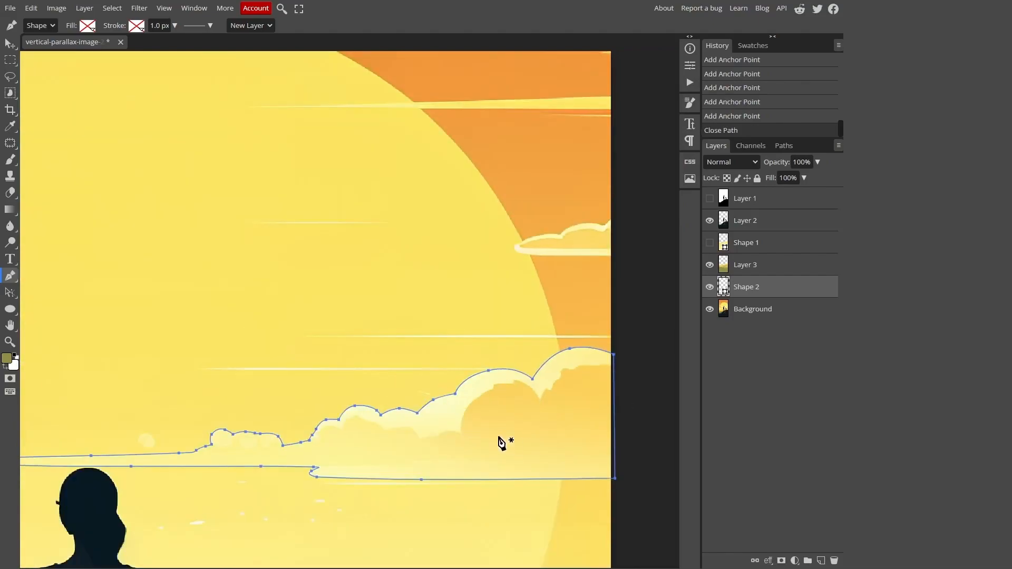
mouse_move(505, 433)
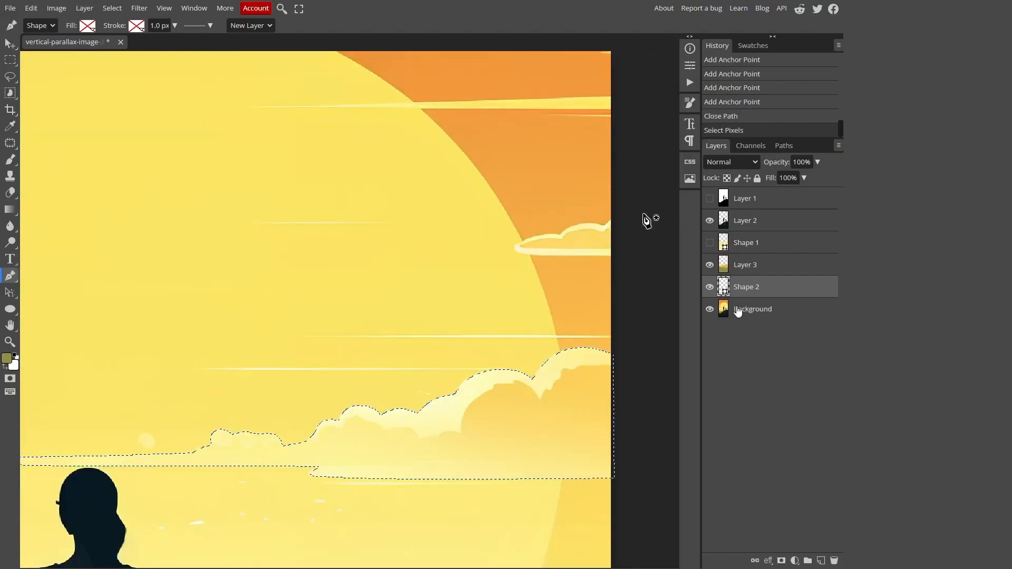
key(ctrl+j)
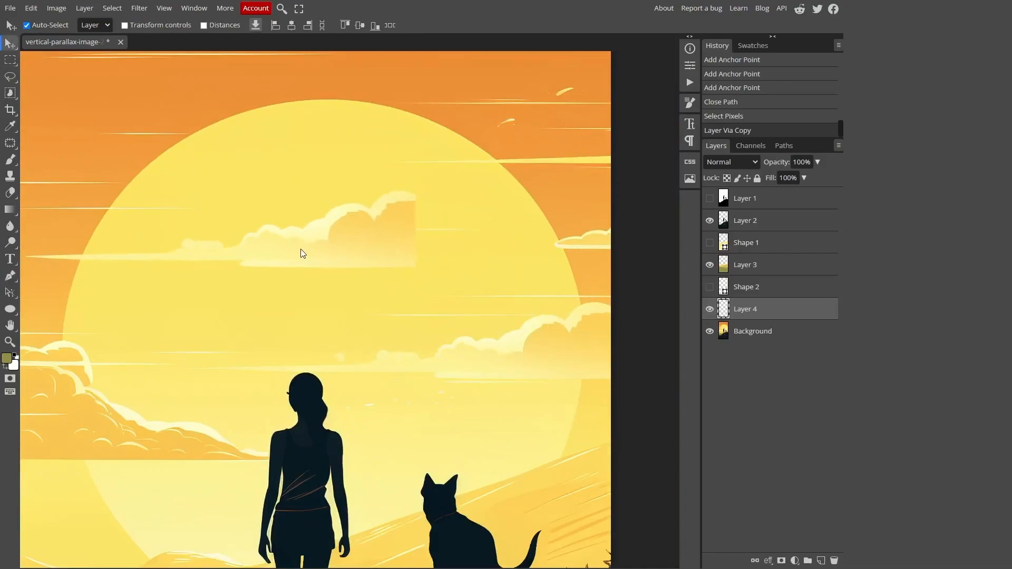
Step: Move the cloud copy up across the sun, flip it horizontally, and erase its hard edge
drag(304, 253, 348, 280)
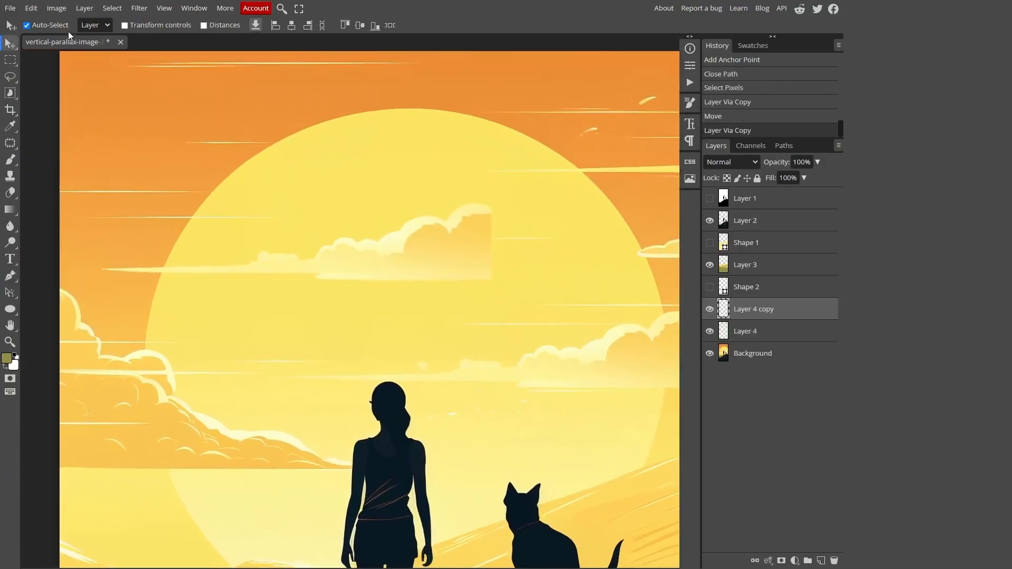
click(30, 8)
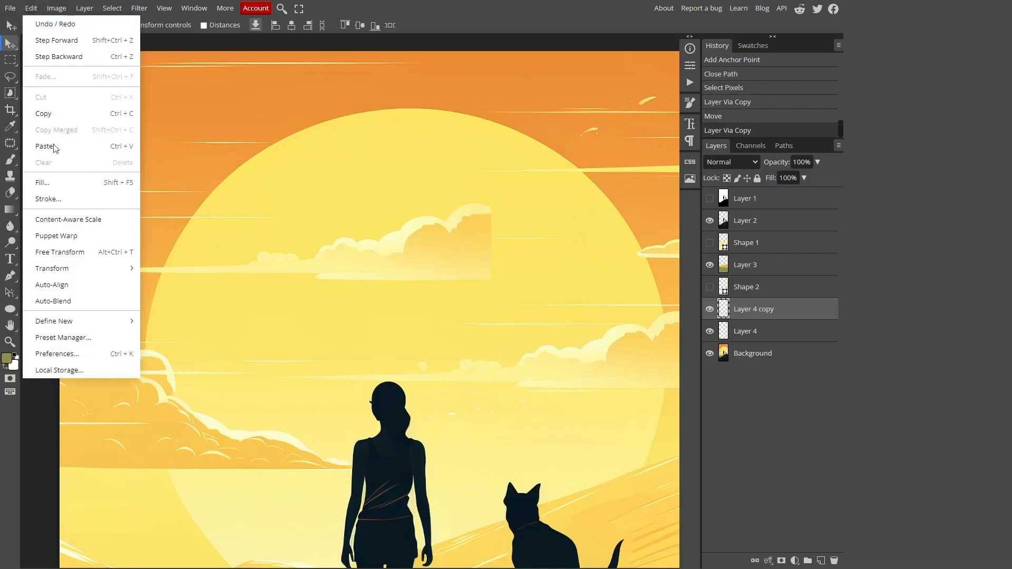
click(60, 252)
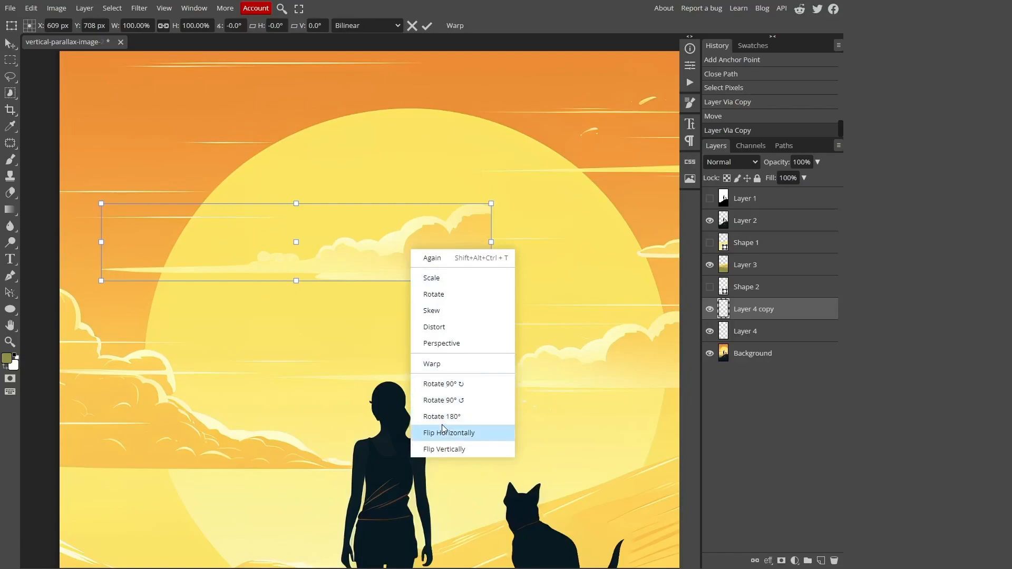
click(443, 448)
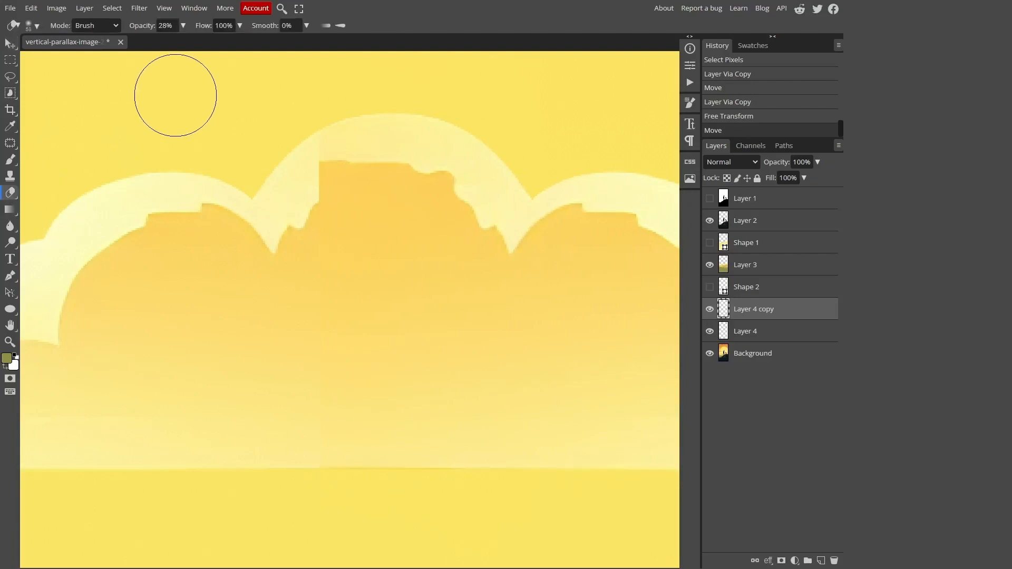
mouse_move(211, 68)
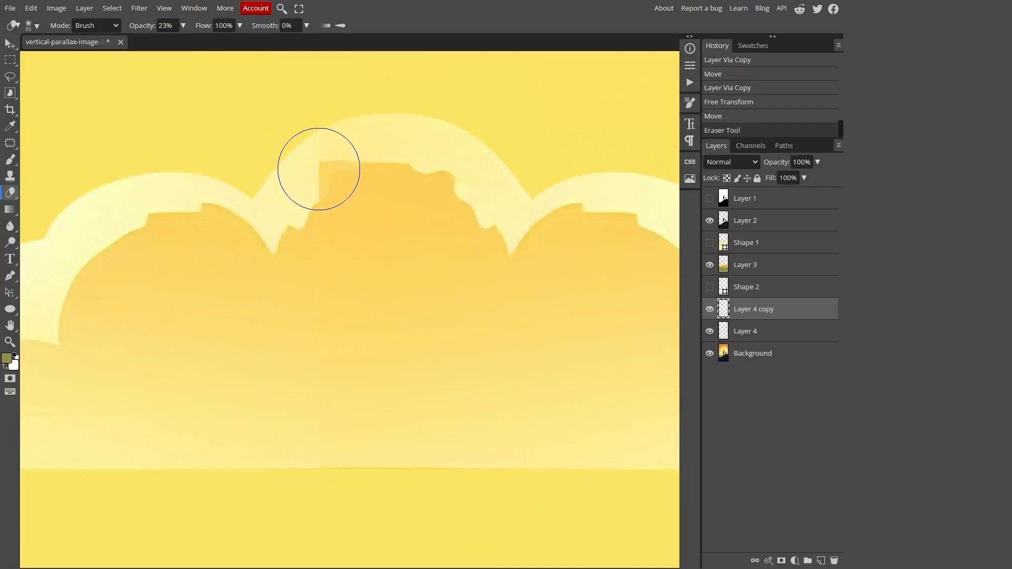
drag(317, 168, 321, 137)
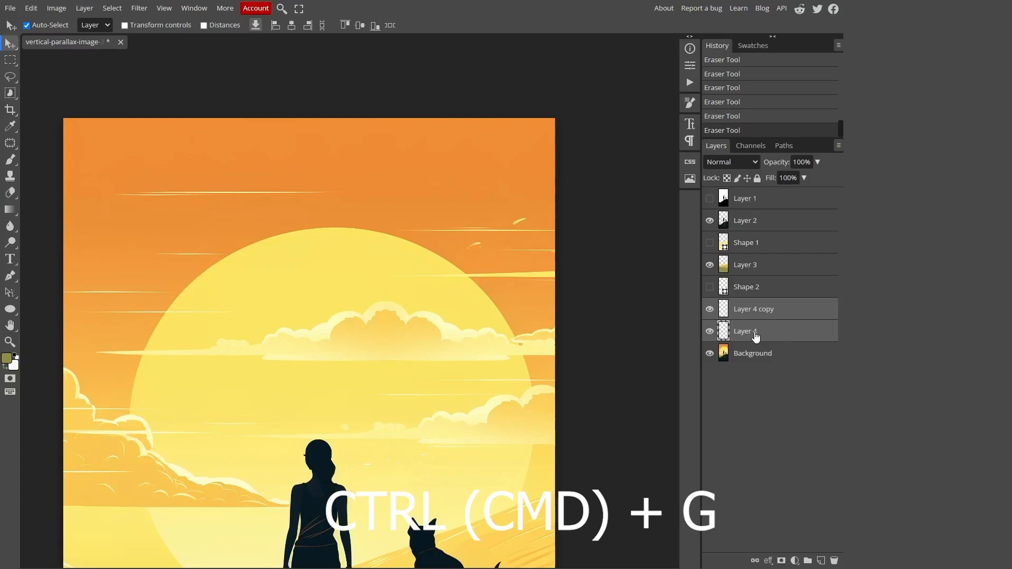
Step: Convert the grouped cloud folder into a smart object from its right-click menu
right_click(753, 331)
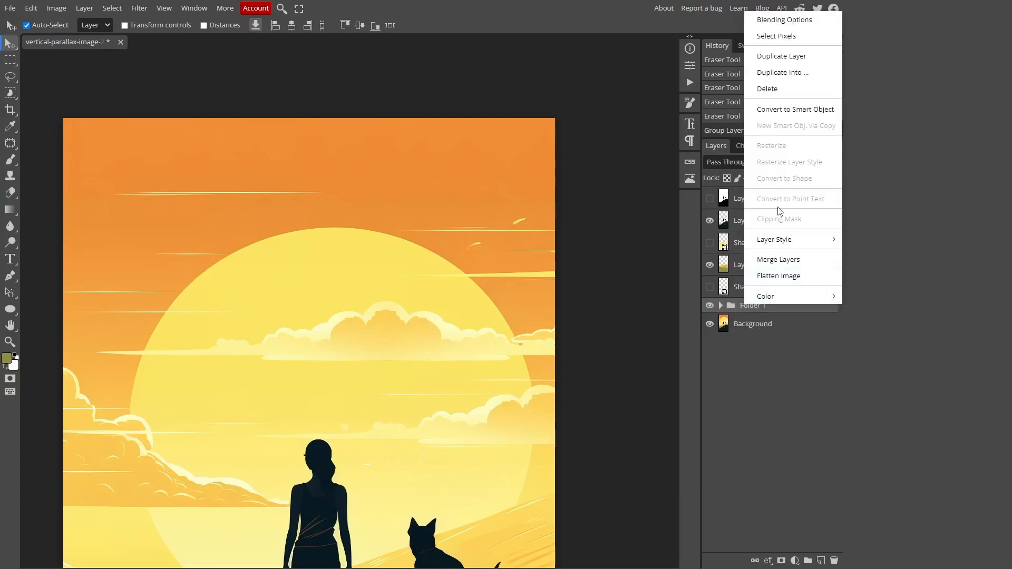
click(795, 109)
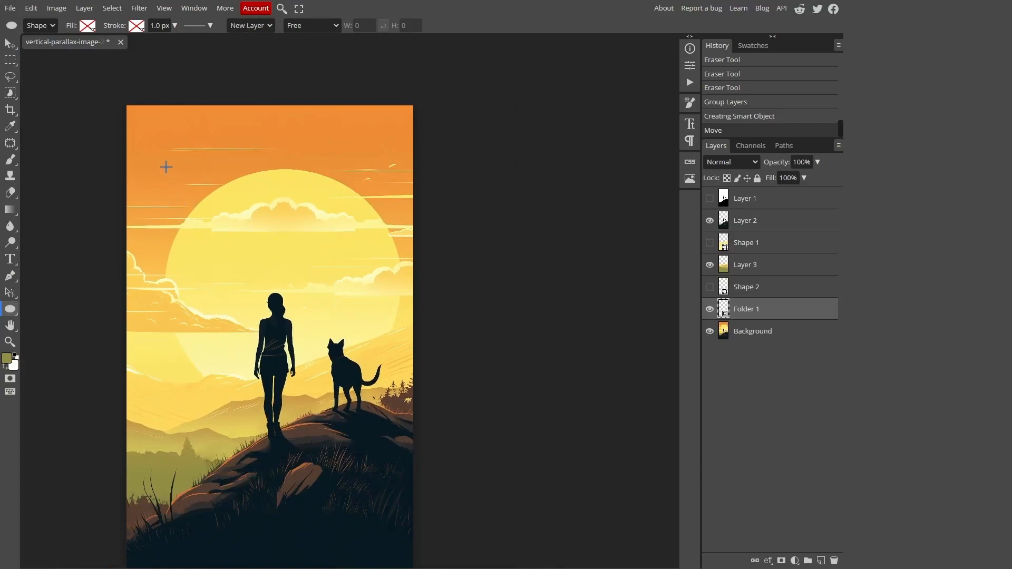
Step: Draw a circle over the sun and fill it with a yellow gradient
drag(166, 167, 404, 395)
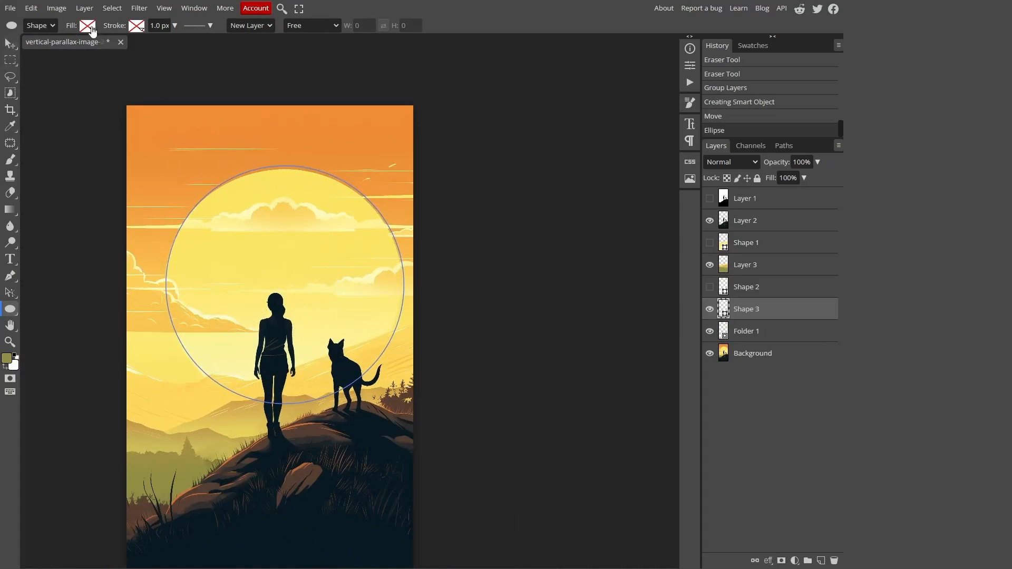
click(87, 25)
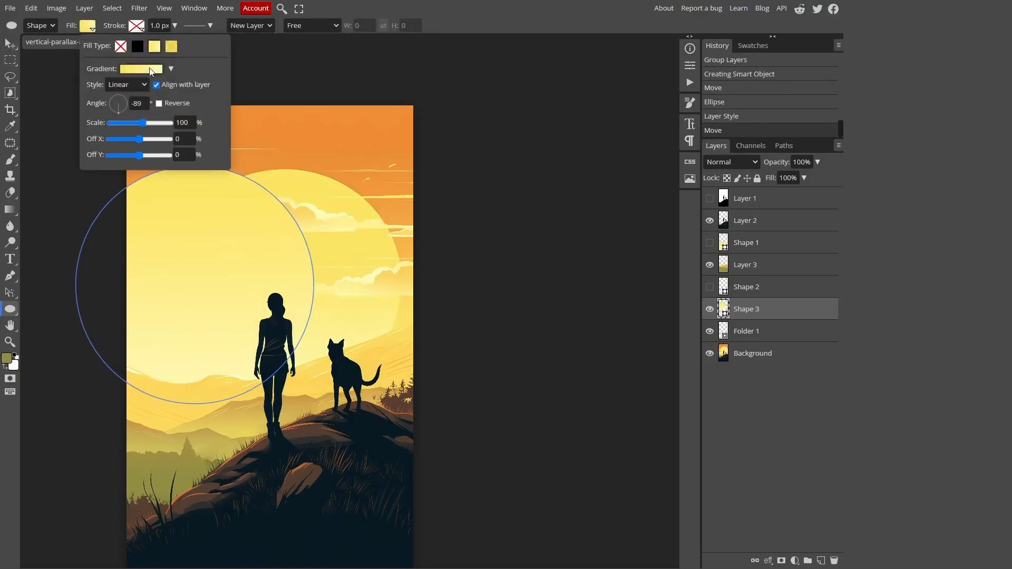
click(139, 69)
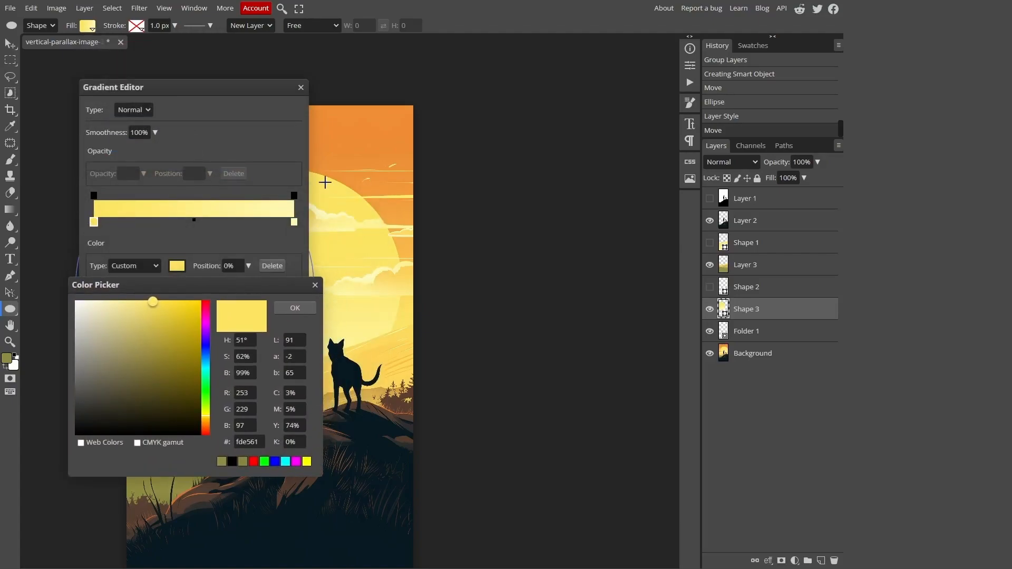
click(294, 308)
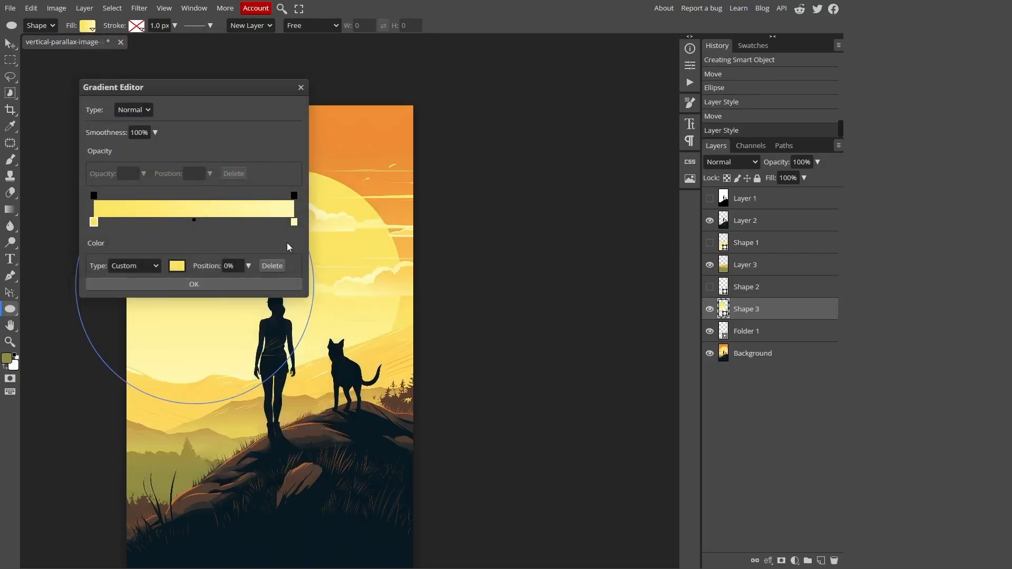
click(293, 222)
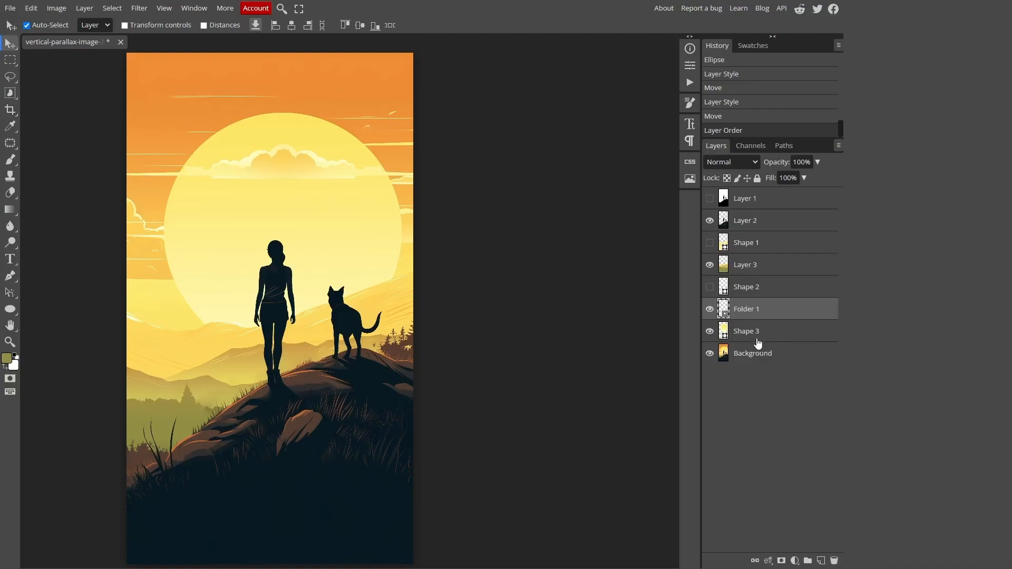
mouse_move(739, 331)
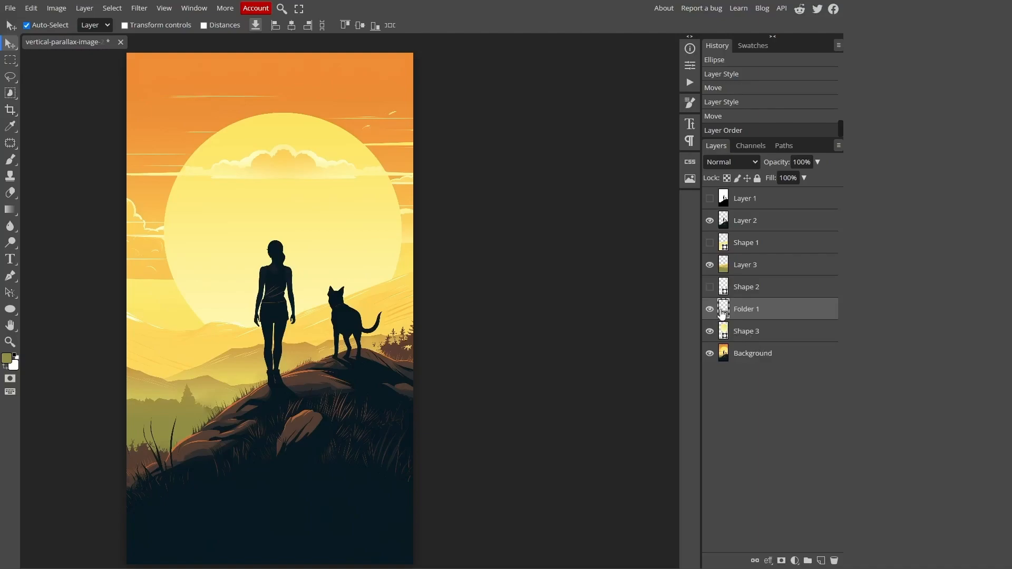
Step: Open Folder 1 as its own document and export the clouds as a PNG
double_click(722, 309)
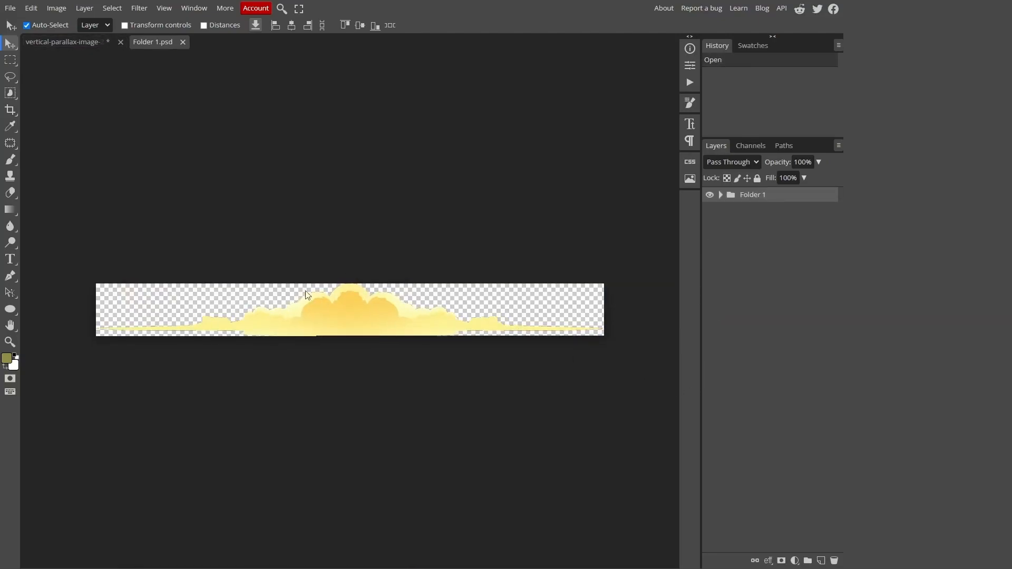
mouse_move(353, 315)
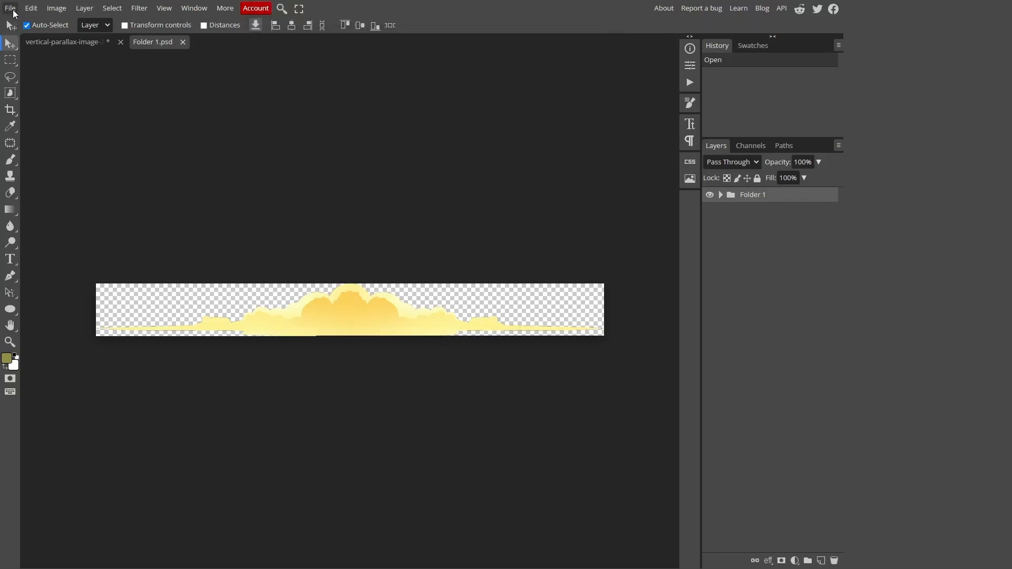
click(10, 8)
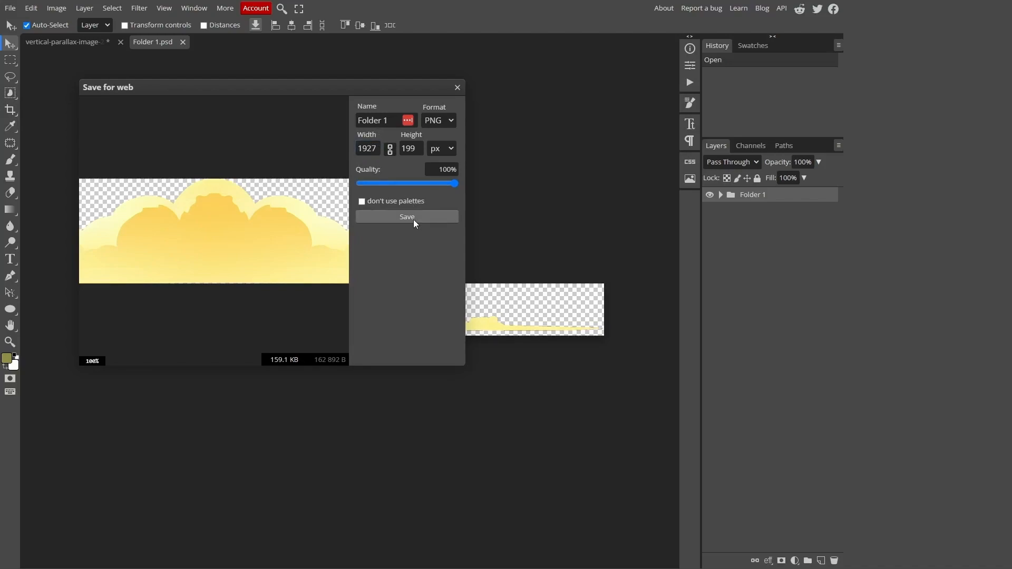
click(407, 216)
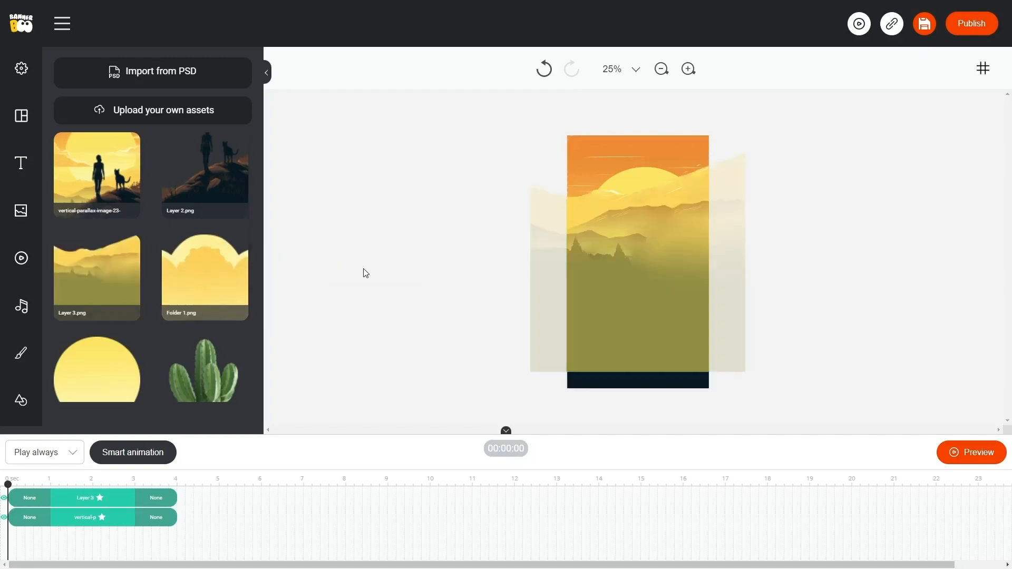
Step: Place the next uploaded image asset onto the banner canvas
click(636, 261)
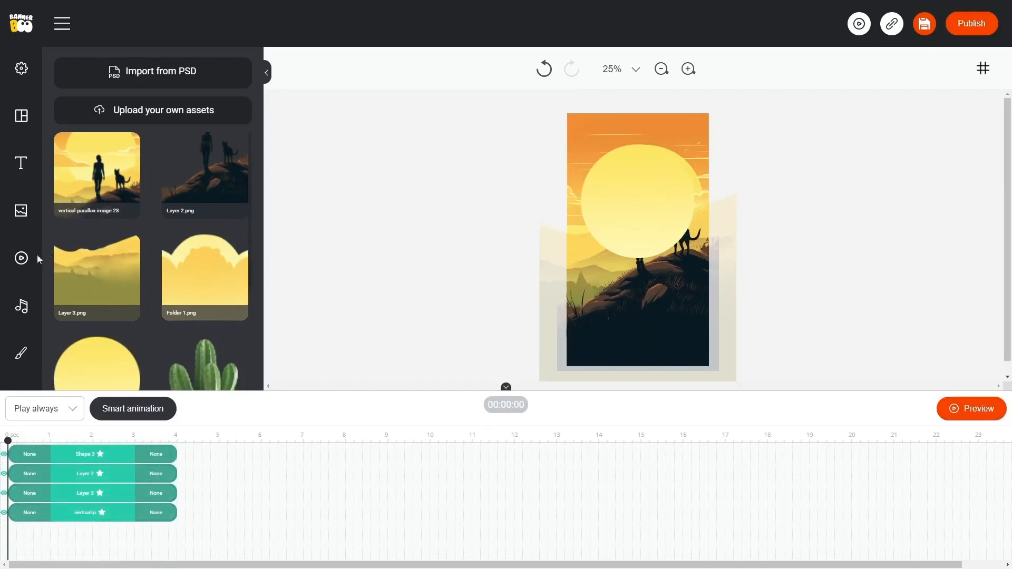
Step: Add the orange gradient square from Elements and send it behind the scenery layers
click(21, 270)
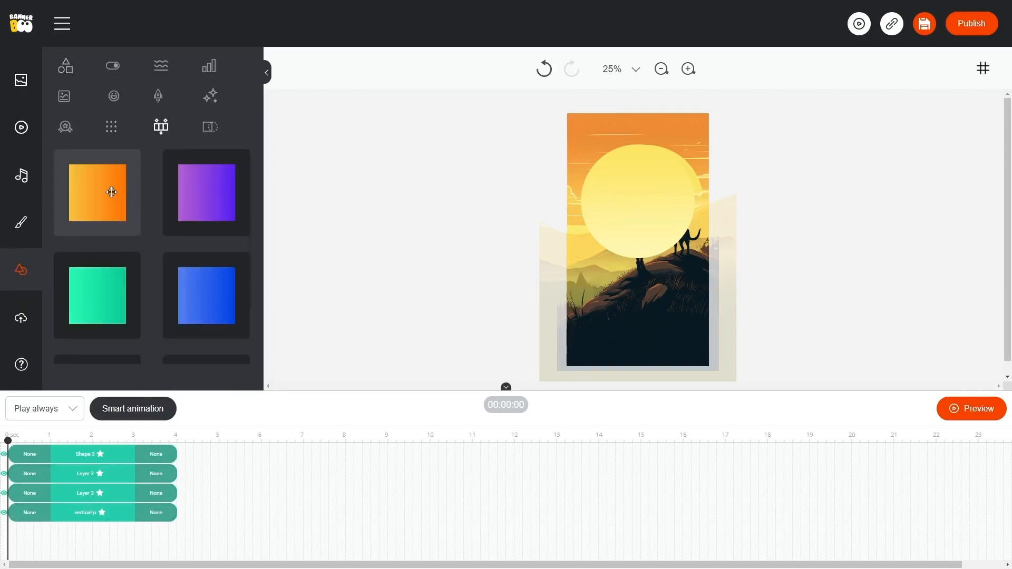
mouse_move(111, 204)
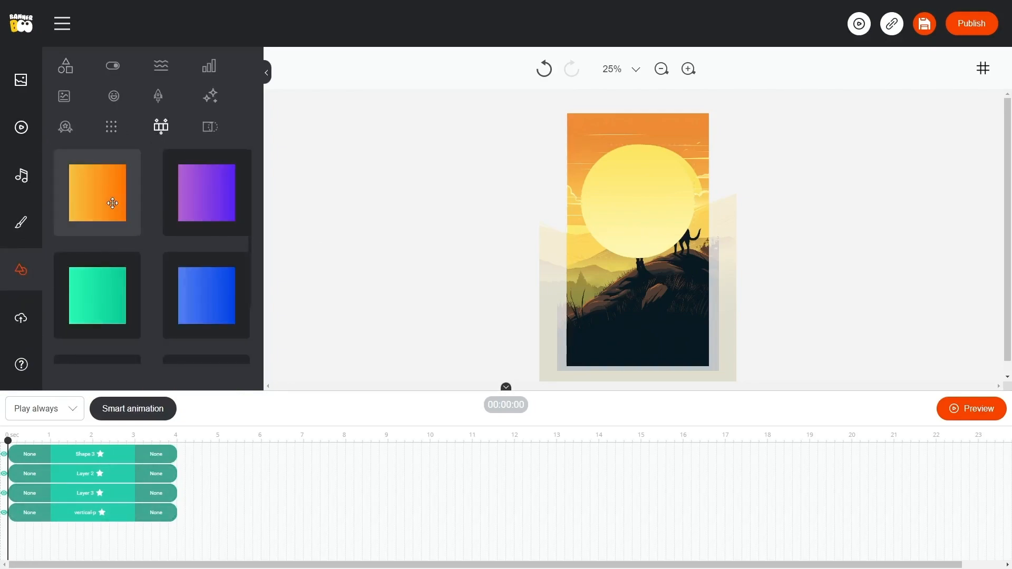
click(96, 193)
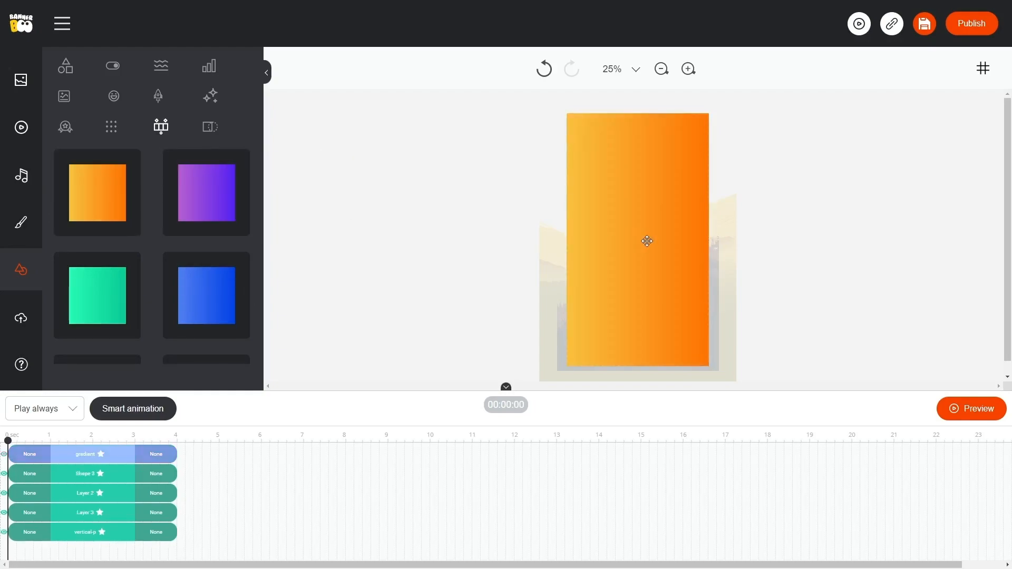
click(646, 241)
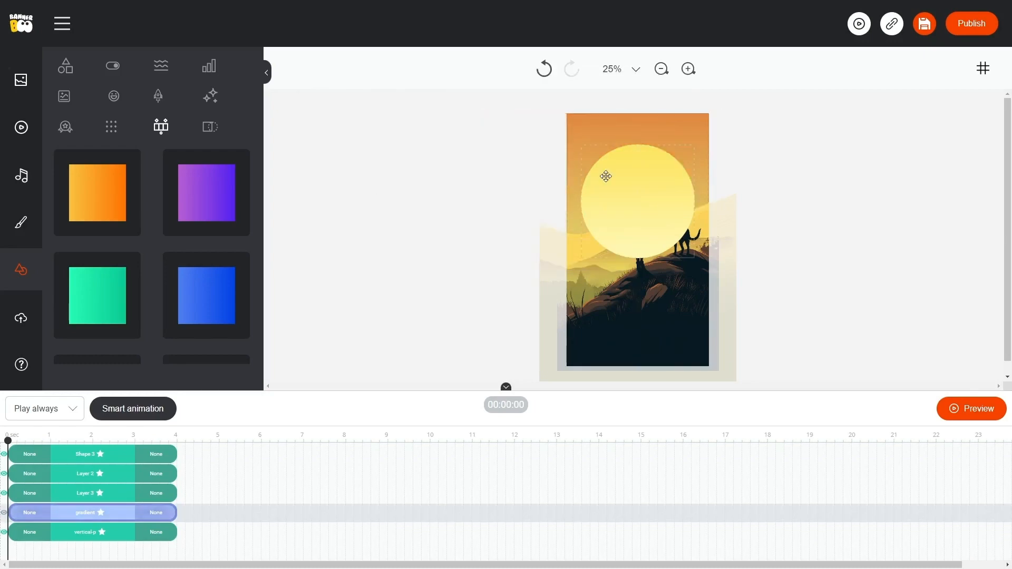
click(21, 317)
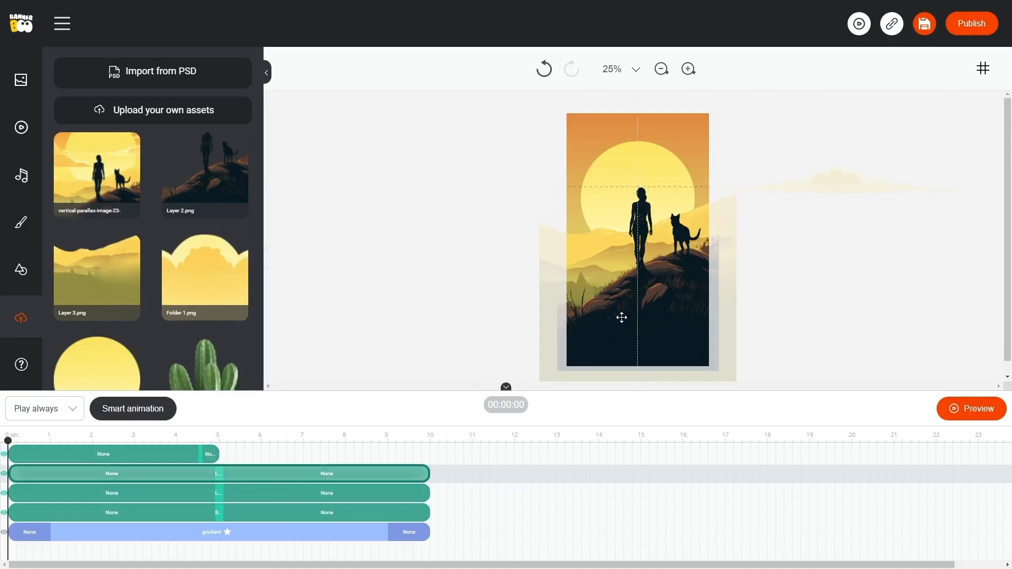
Step: Give the layer a custom entrance offset Left 100 with ease-in-out easing
click(637, 246)
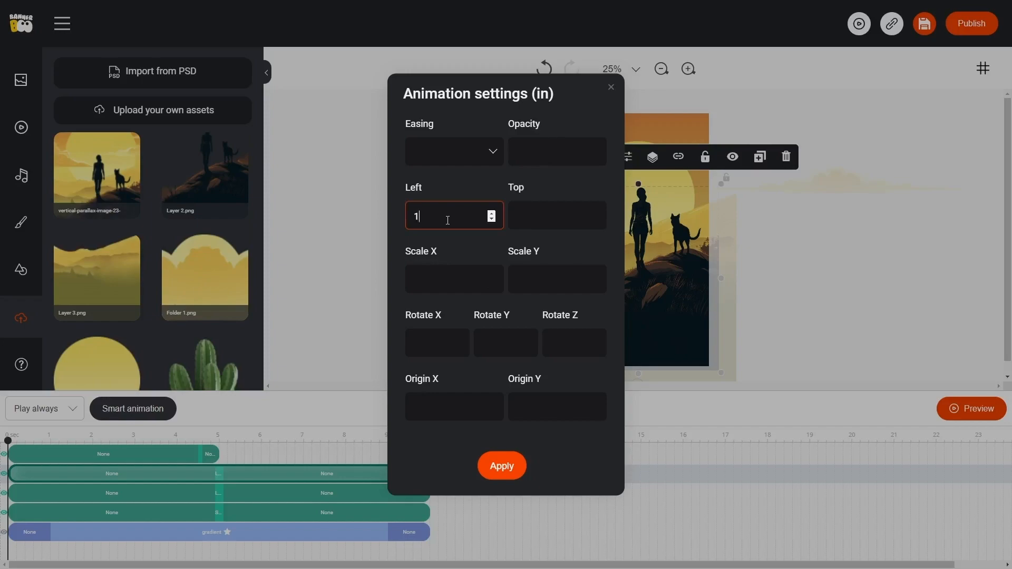
text(100)
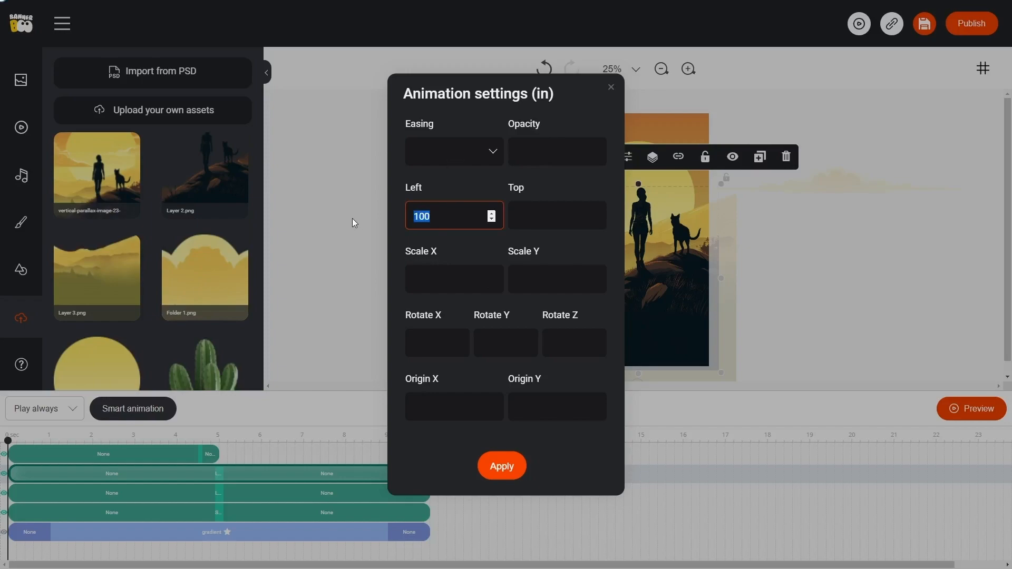
click(453, 151)
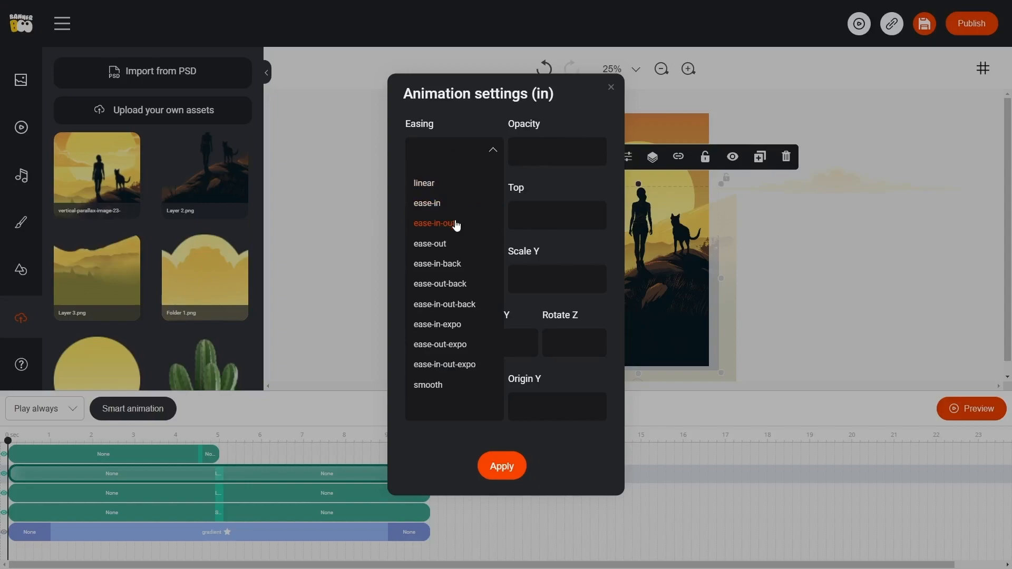
click(502, 465)
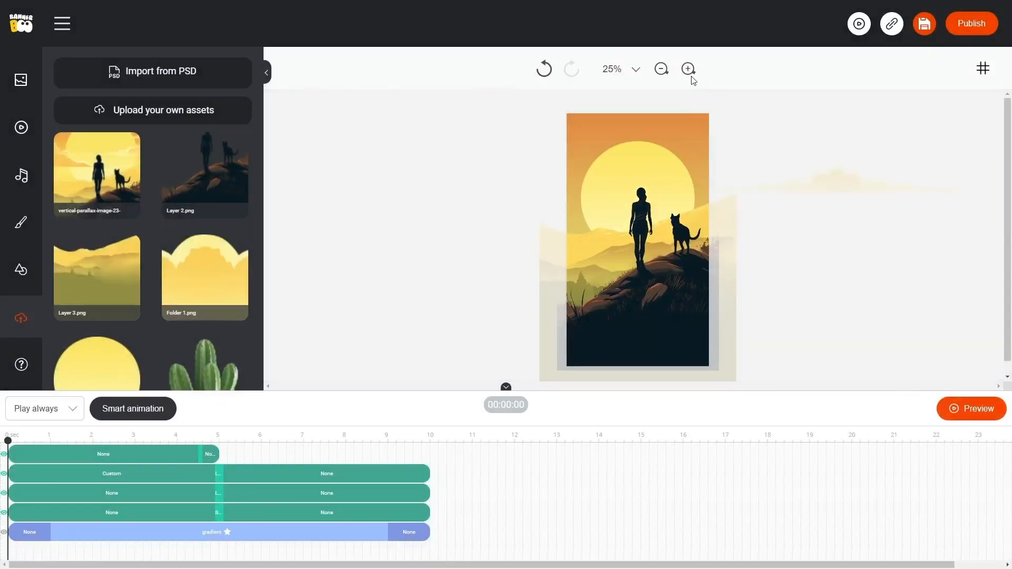
click(687, 69)
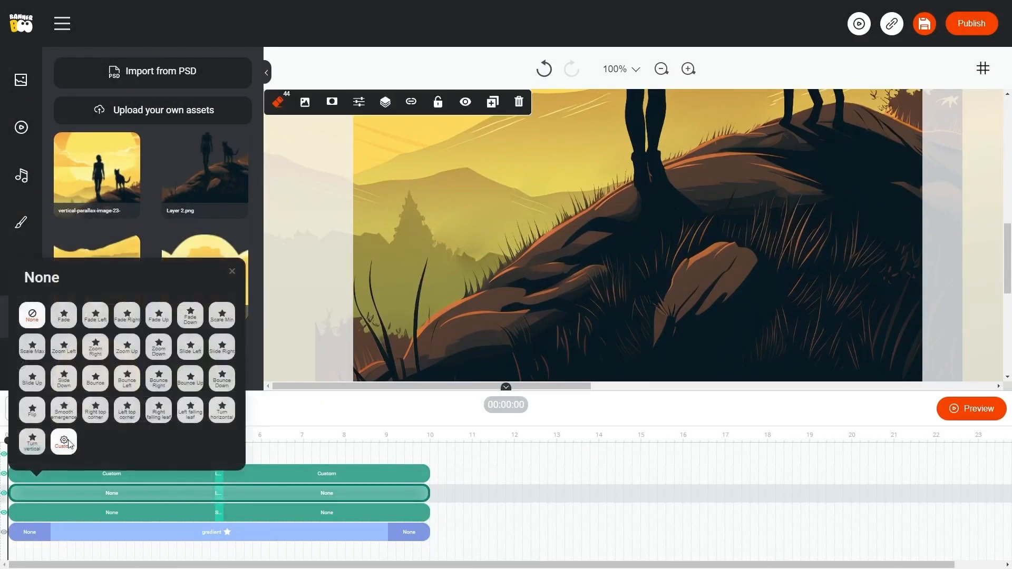
Step: Set the hill layer's custom entrance to Left -120 with ease-in-out easing
click(63, 442)
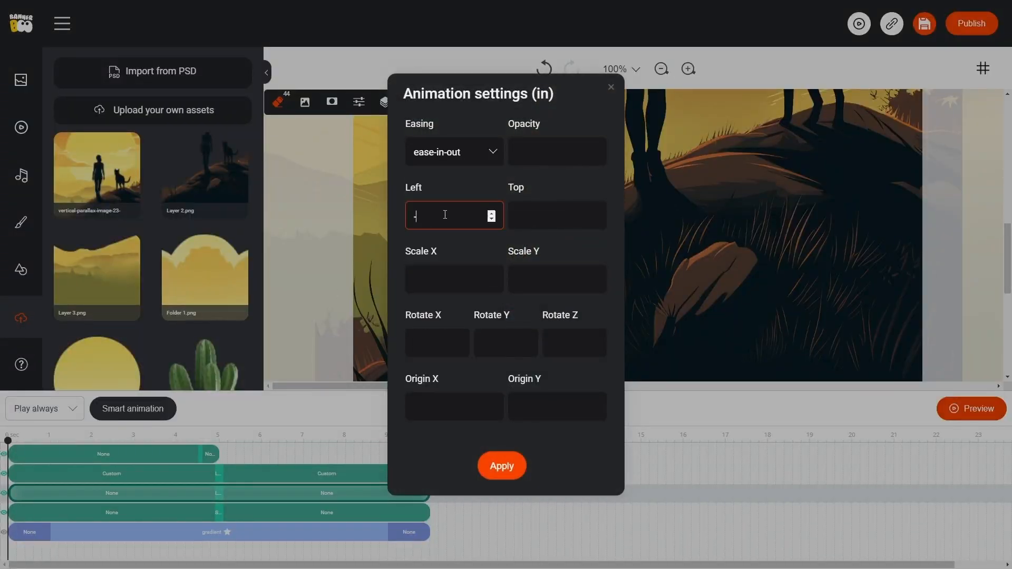
text(-120)
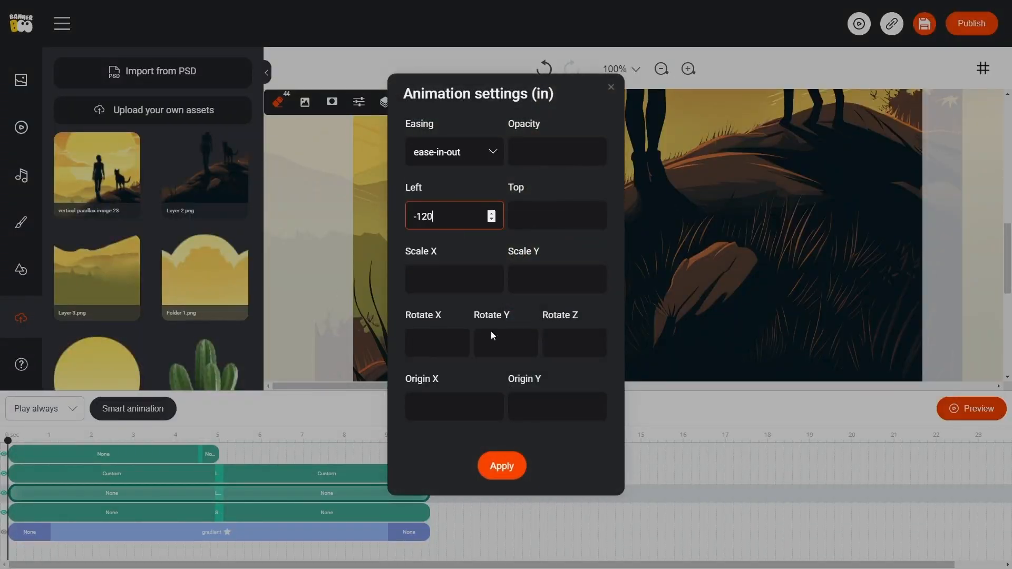
click(501, 465)
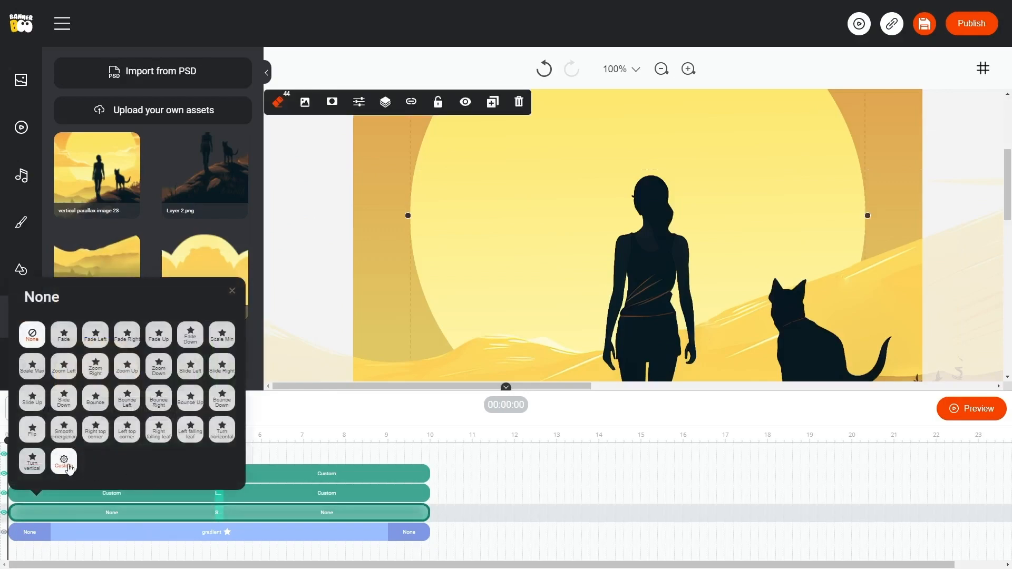
click(63, 460)
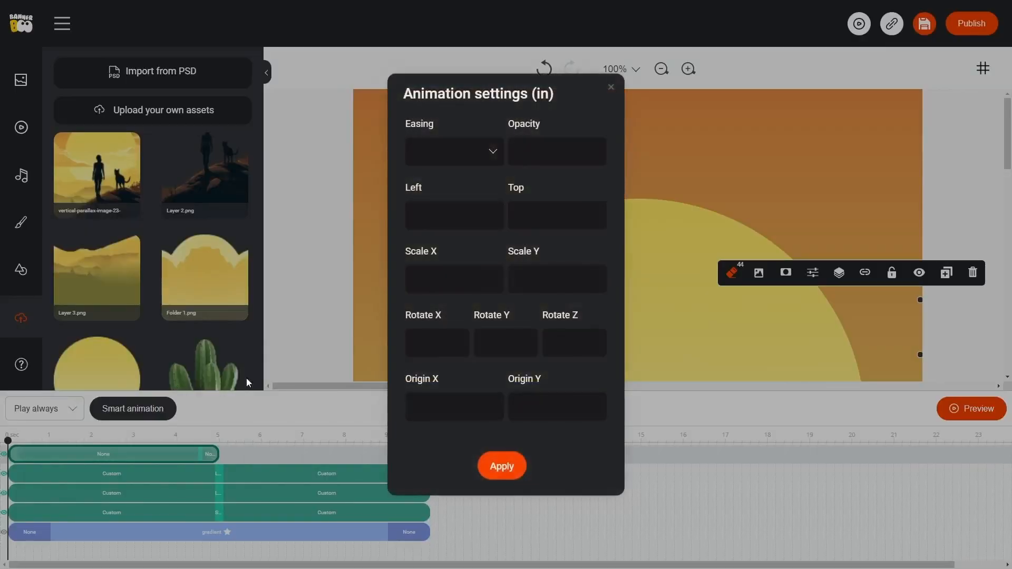
Step: Apply a Left -2 custom entrance to the cloud layer and duplicate the clouds layer
text(-2)
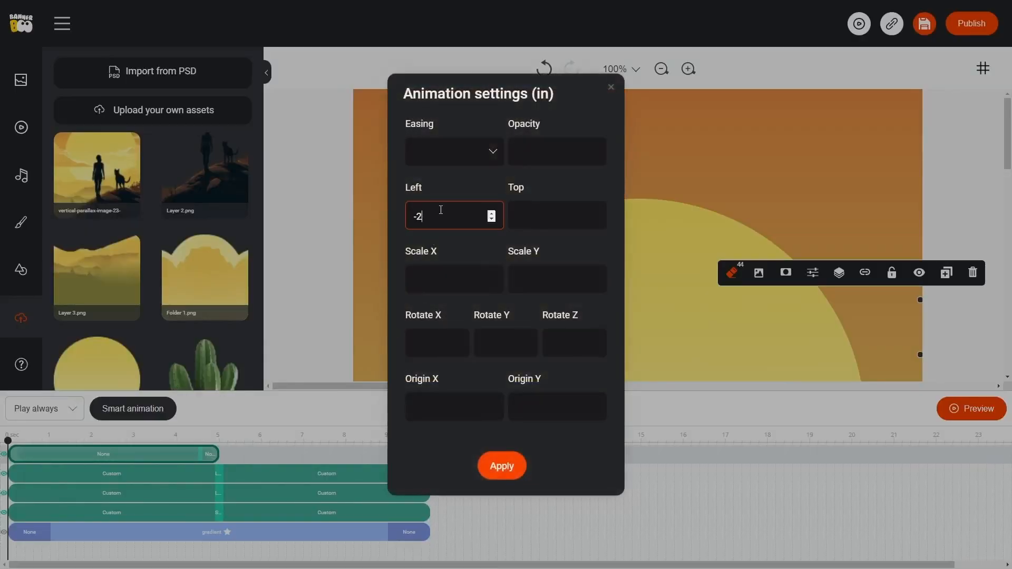
click(453, 151)
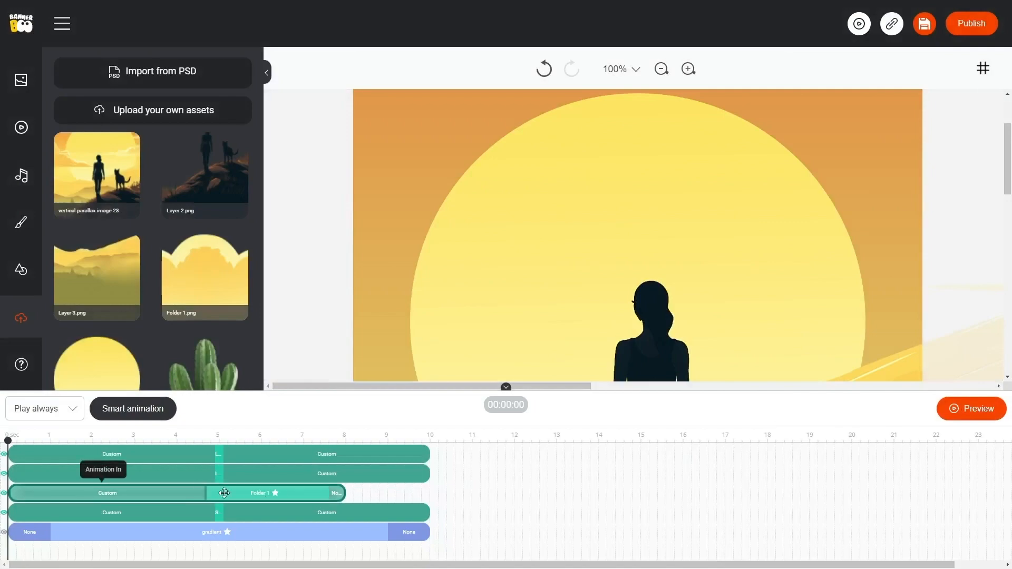
click(972, 408)
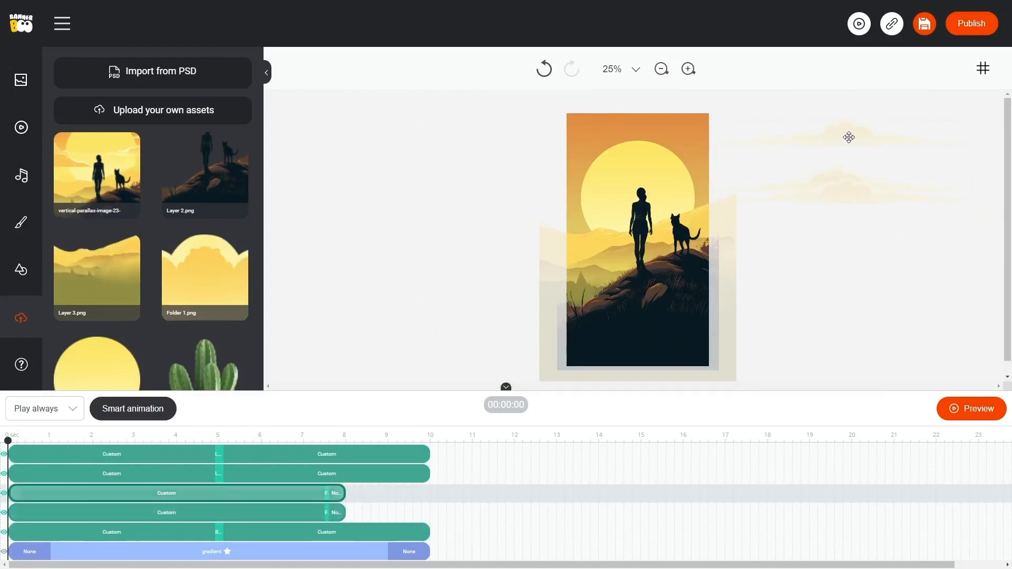
mouse_move(826, 155)
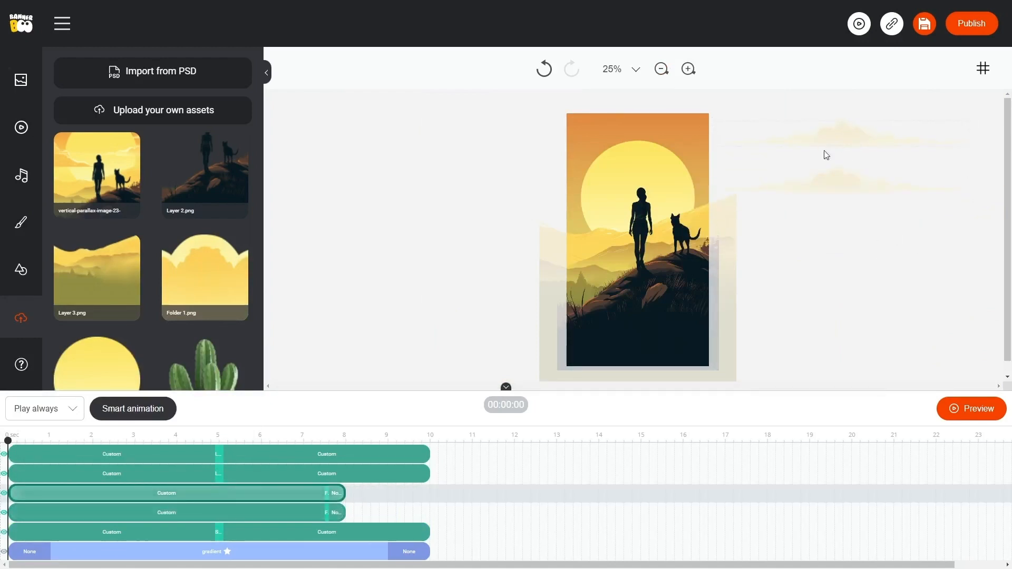